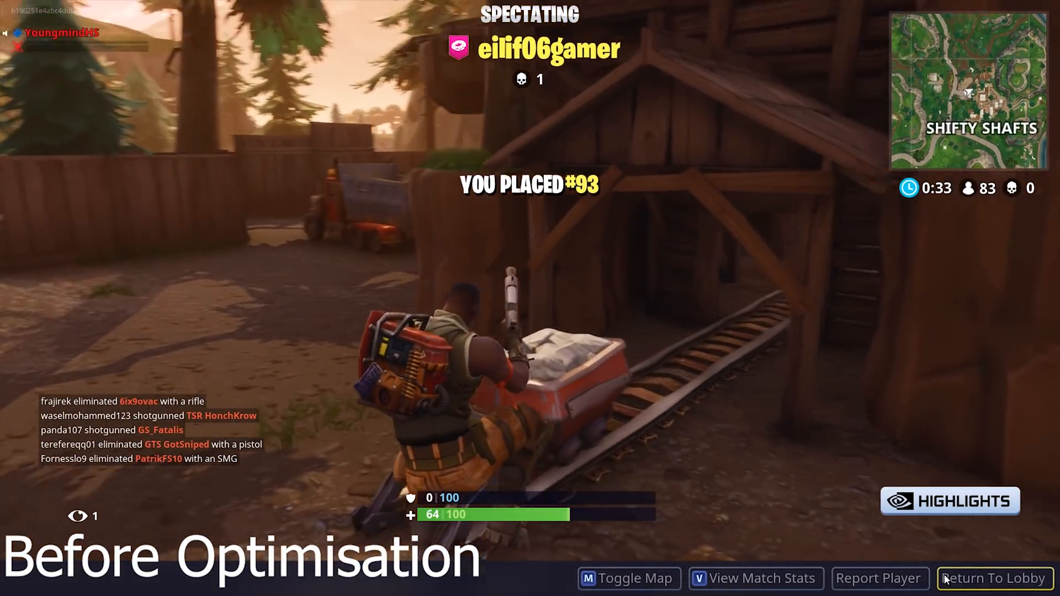
- Return to the lobby from the finished 93rd-place match via Return To Lobby
click(992, 577)
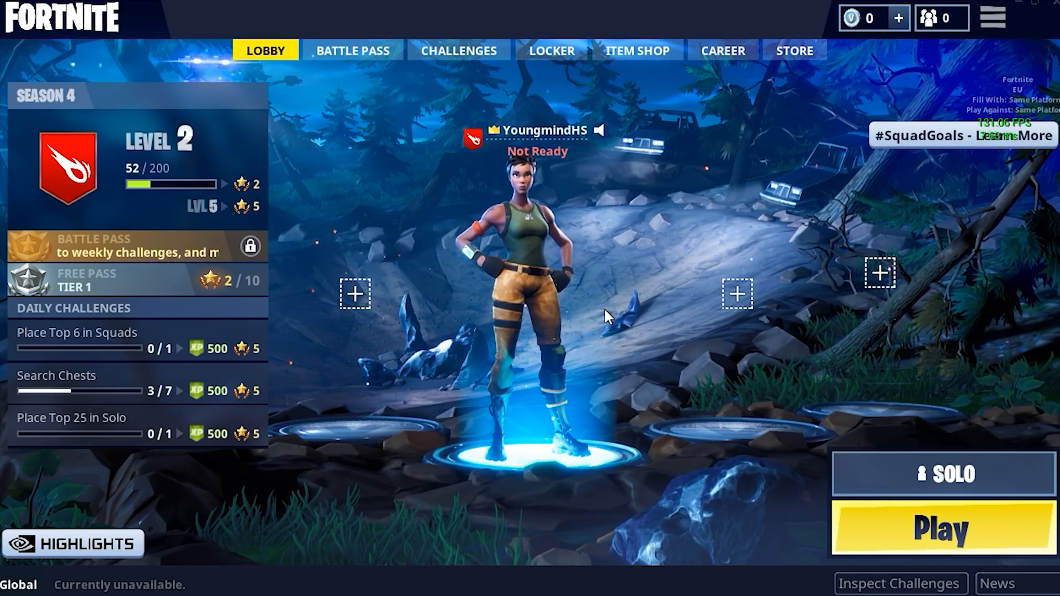
- Apply the low quality preset, lower 3D resolution to 640x360 and adjust display resolution
click(991, 17)
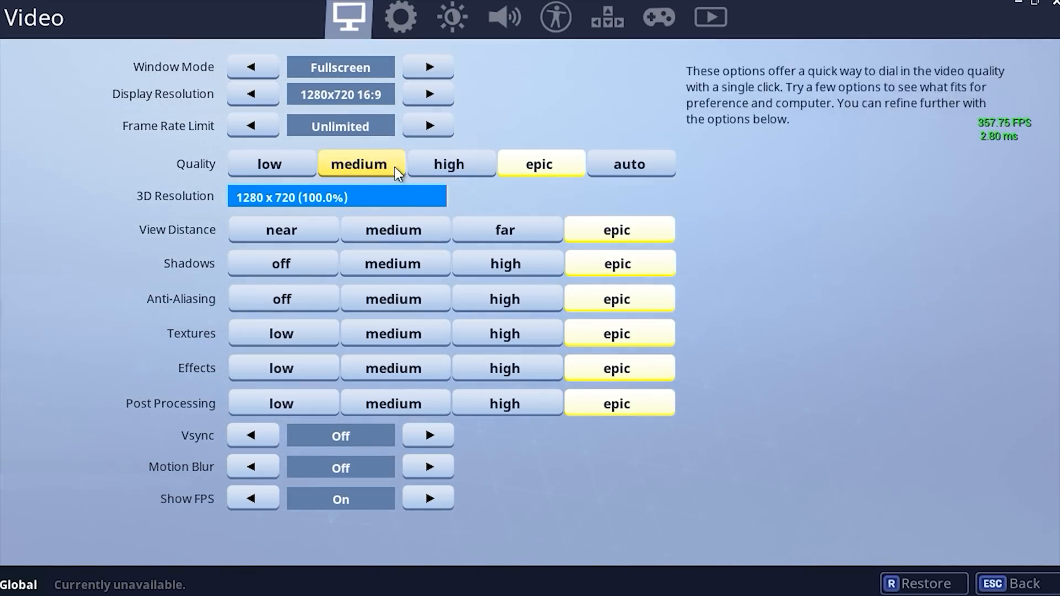
click(271, 163)
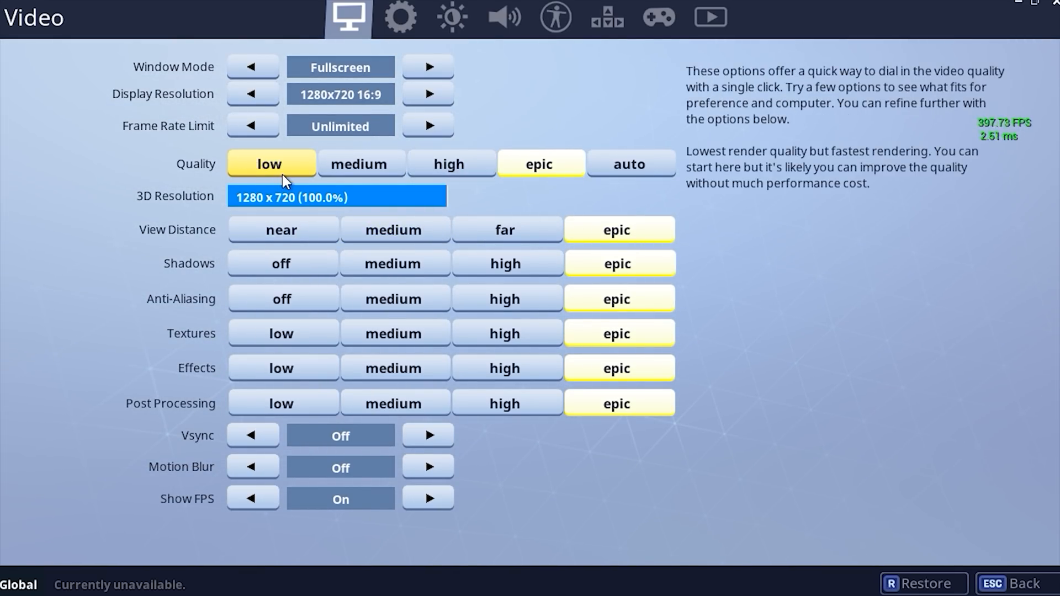
click(269, 164)
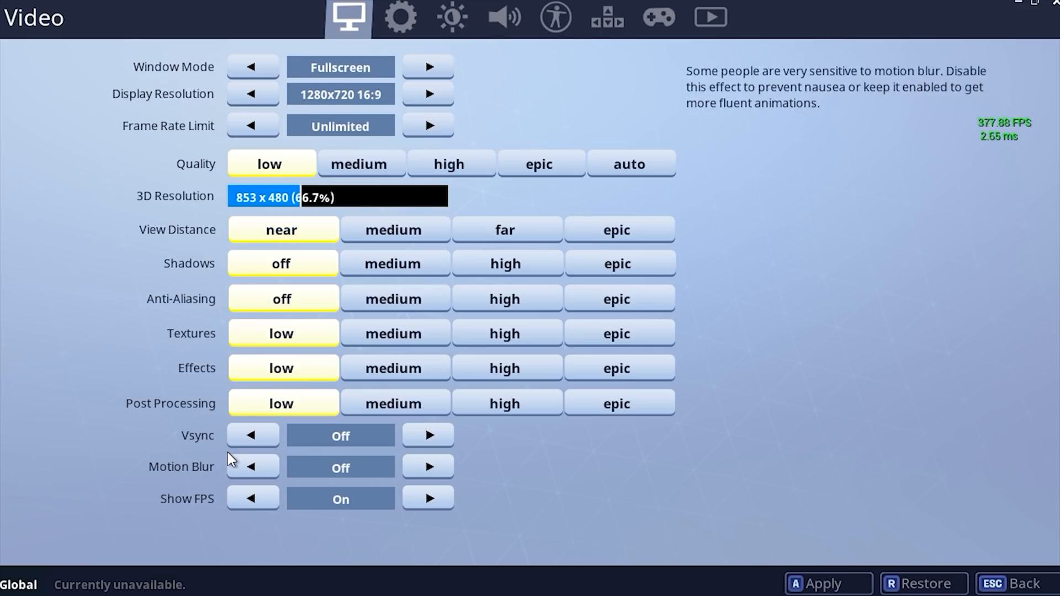
mouse_move(252, 435)
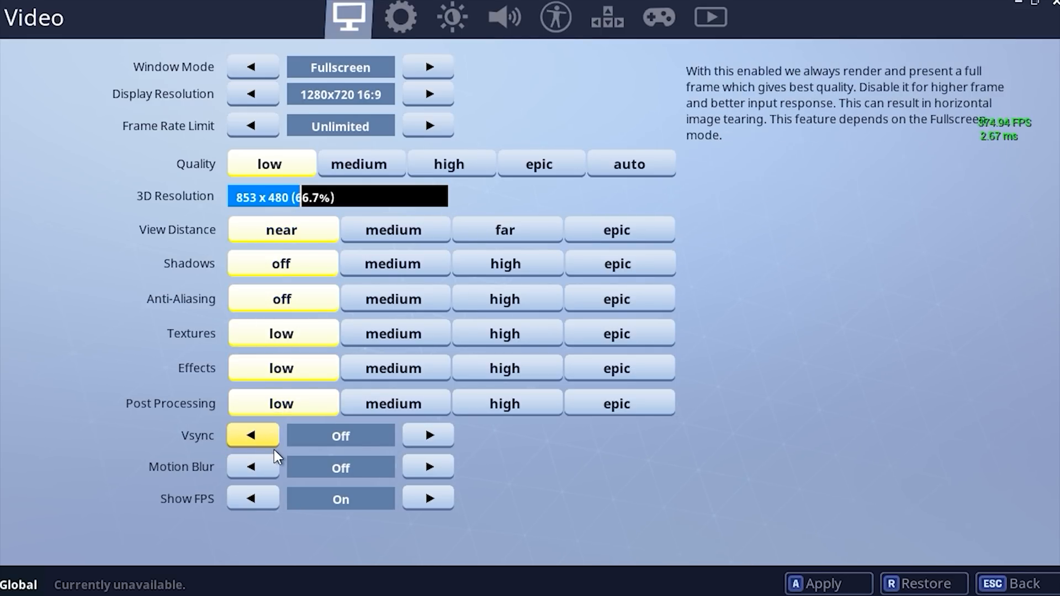
mouse_move(283, 531)
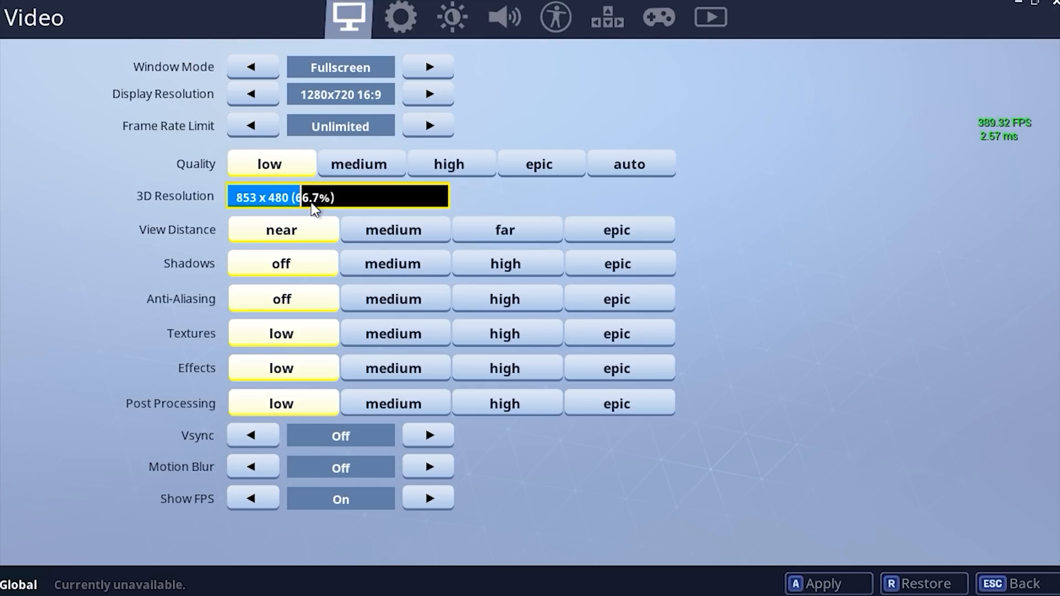
drag(314, 196, 230, 197)
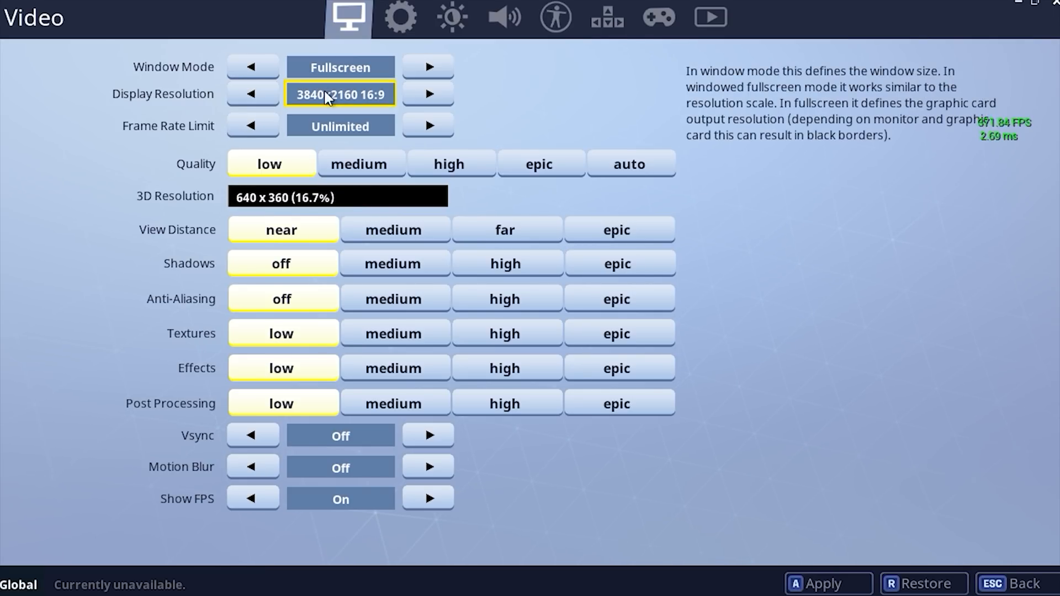
click(251, 93)
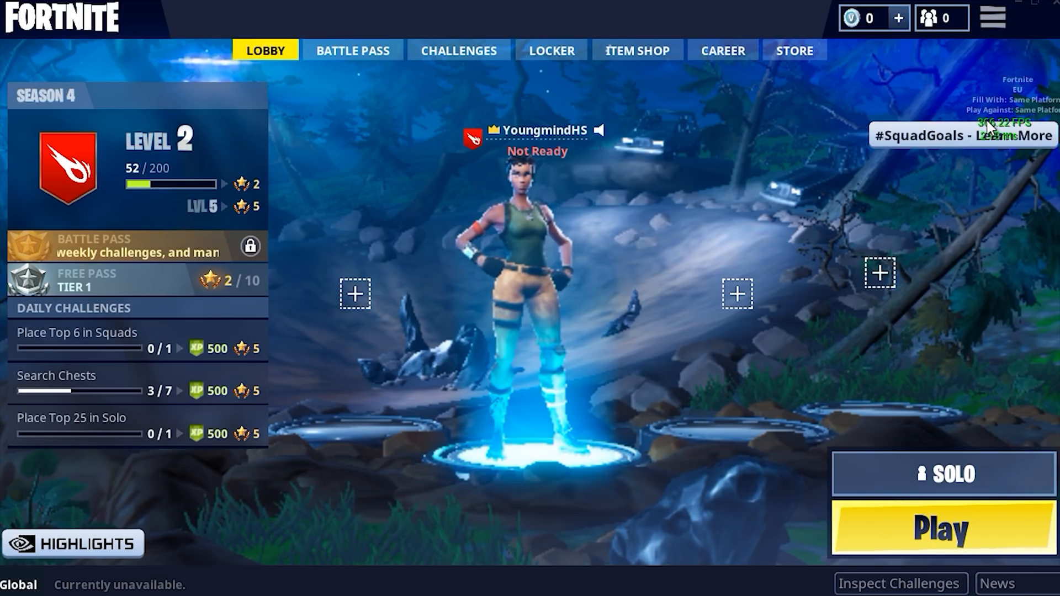
- In game settings set View Distance to far and keep Anti-Aliasing off
click(992, 17)
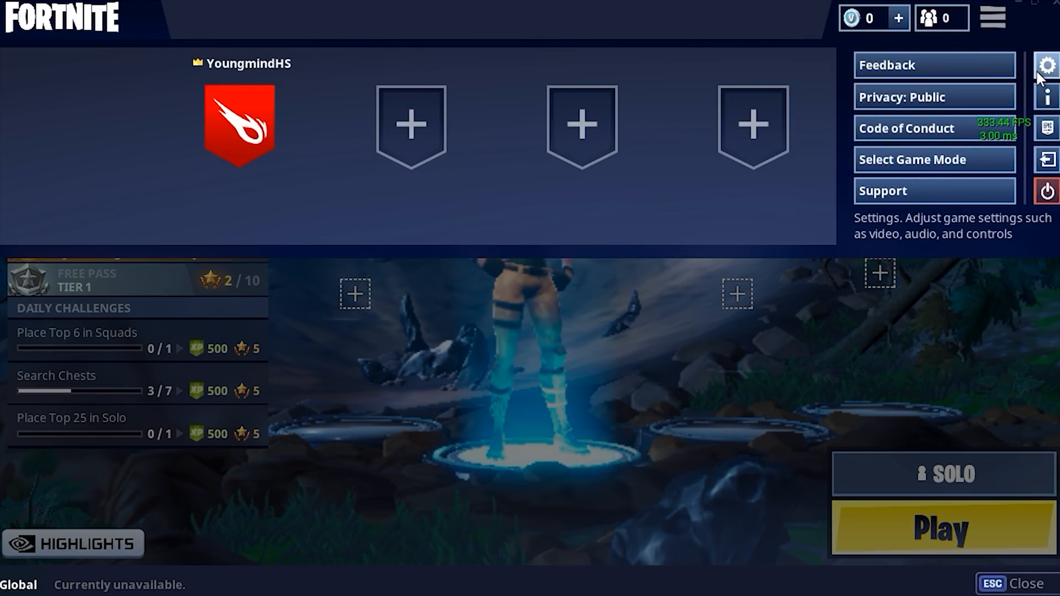
click(1045, 66)
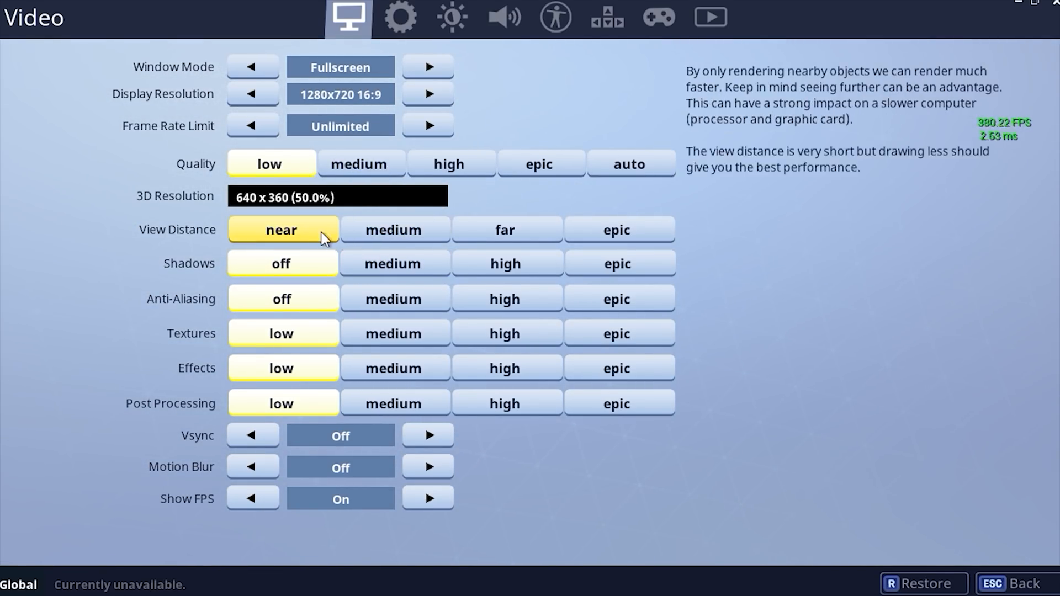
click(505, 230)
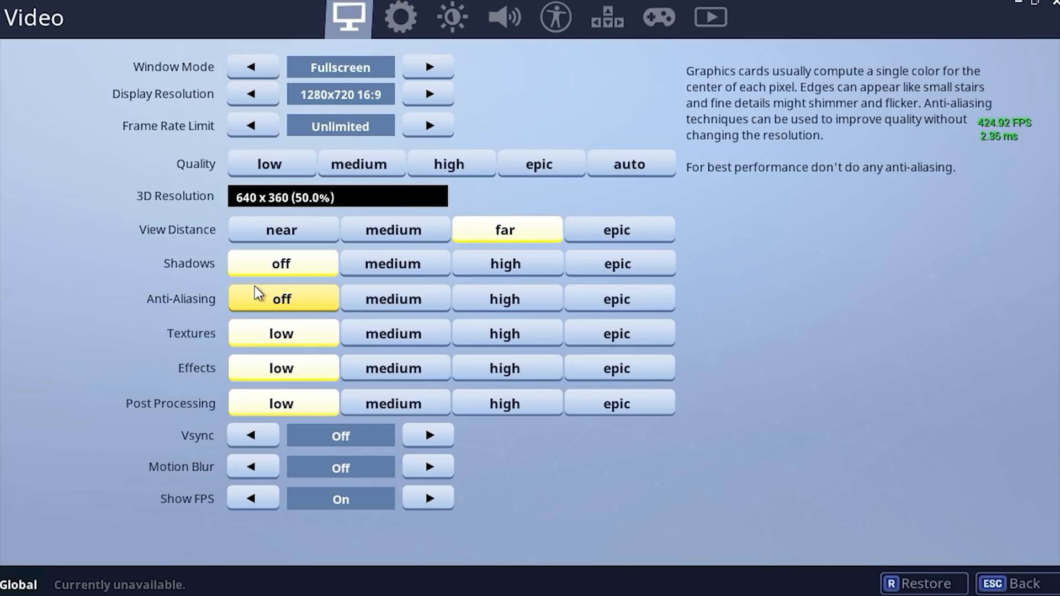
click(394, 299)
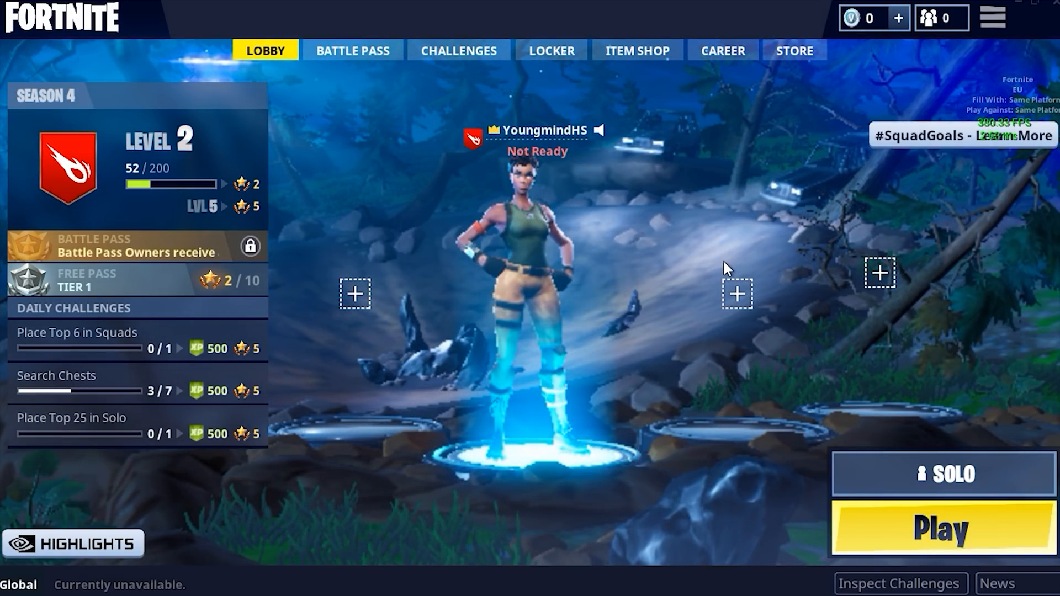
mouse_move(753, 264)
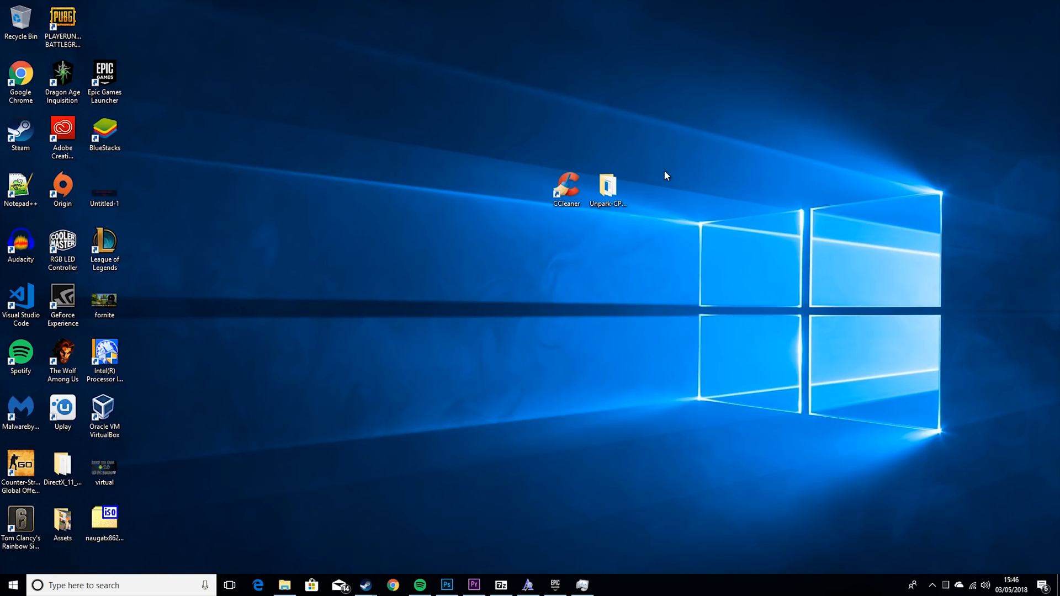
mouse_move(525, 156)
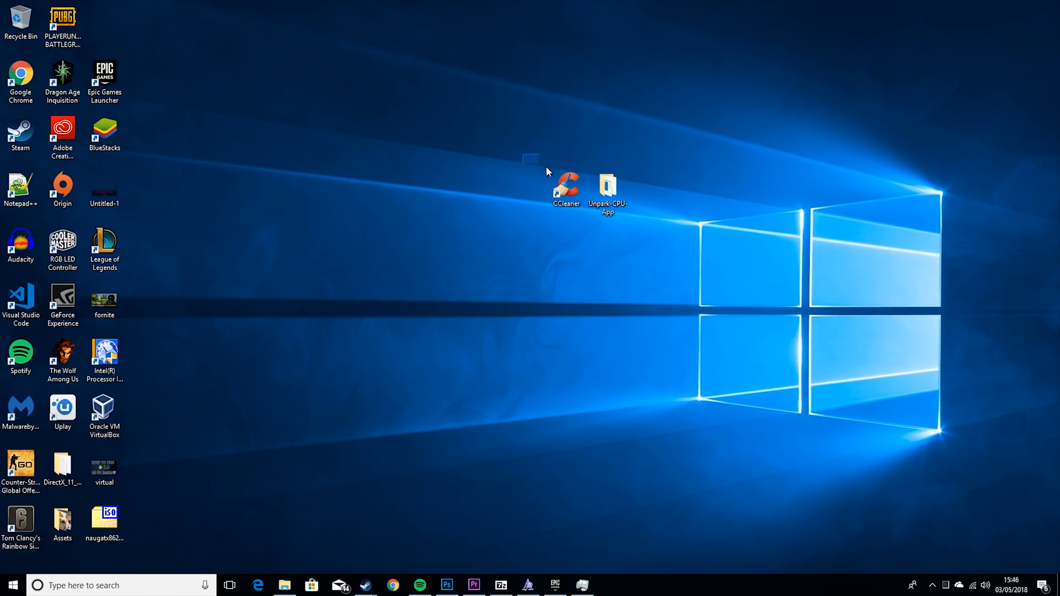
- Launch CCleaner from the desktop and open the Unpark-CPU-App folder shortcut
drag(531, 157, 656, 228)
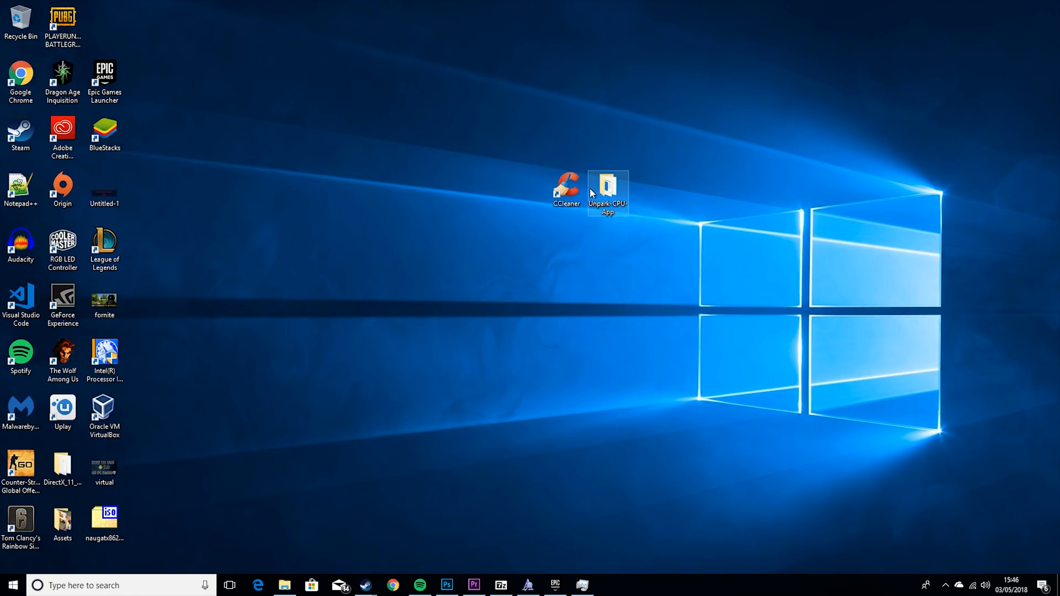
click(566, 188)
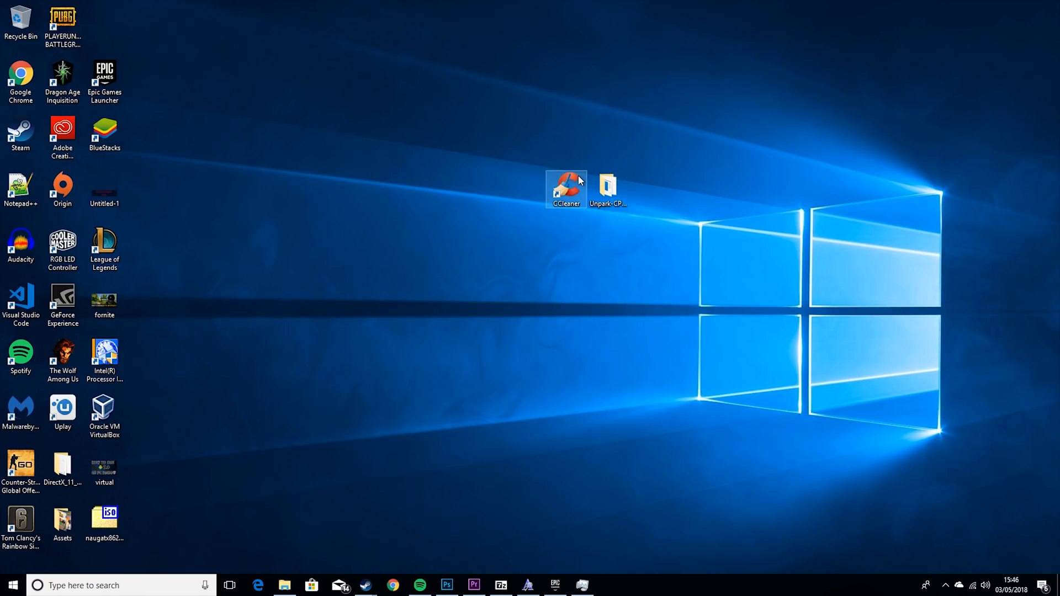
double_click(565, 188)
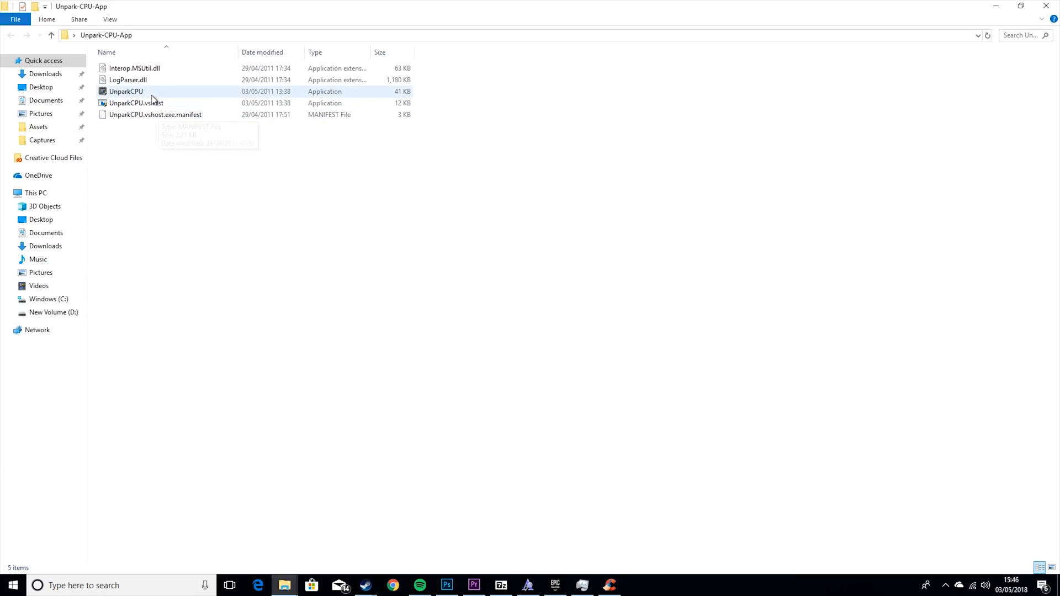
- Run UnparkCPU with admin permission and check parked cores, both showing unparked
double_click(125, 92)
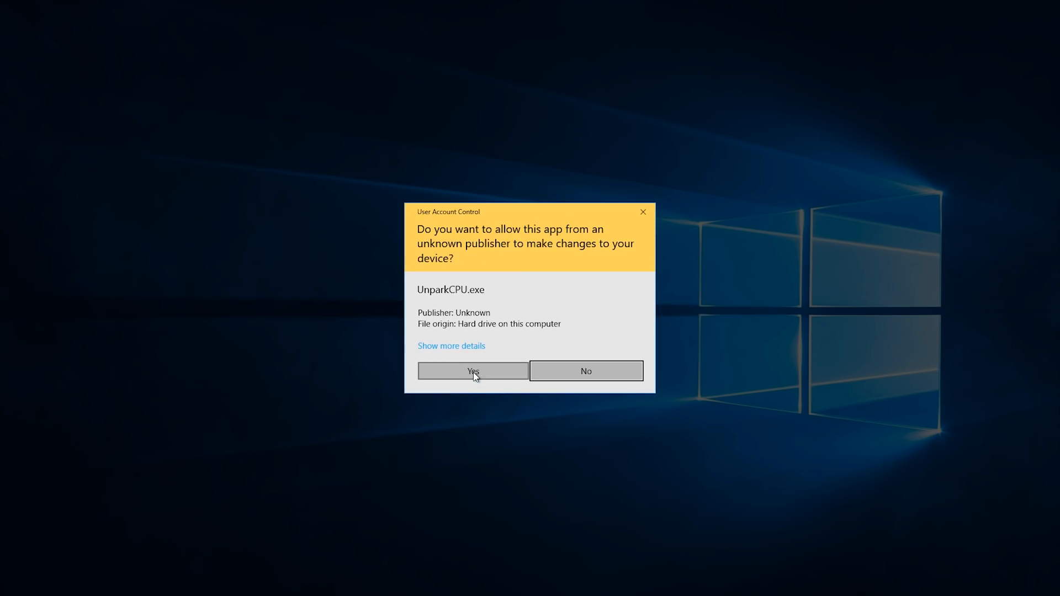
click(472, 371)
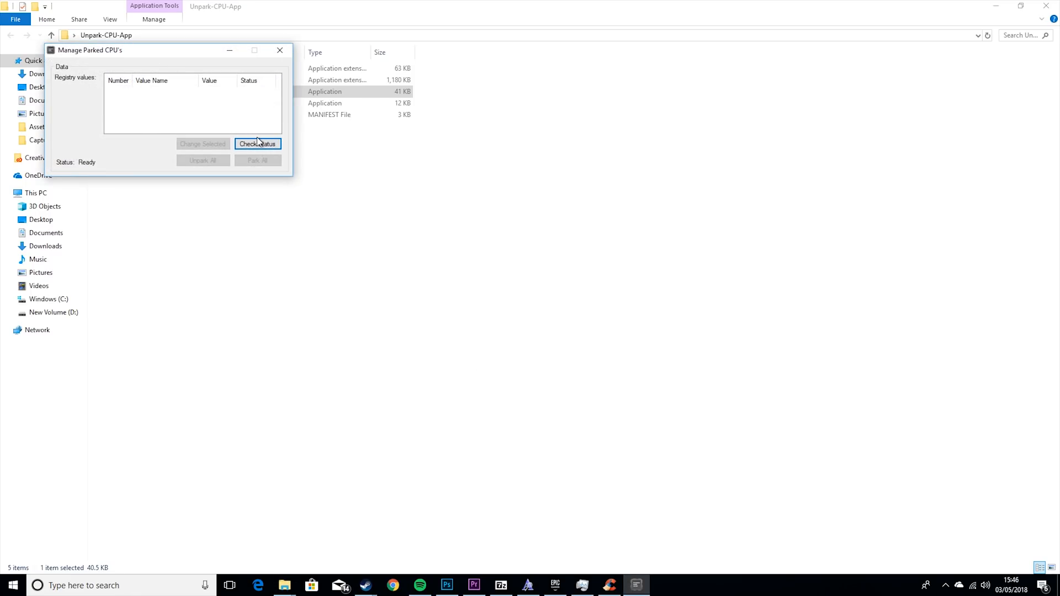
click(257, 143)
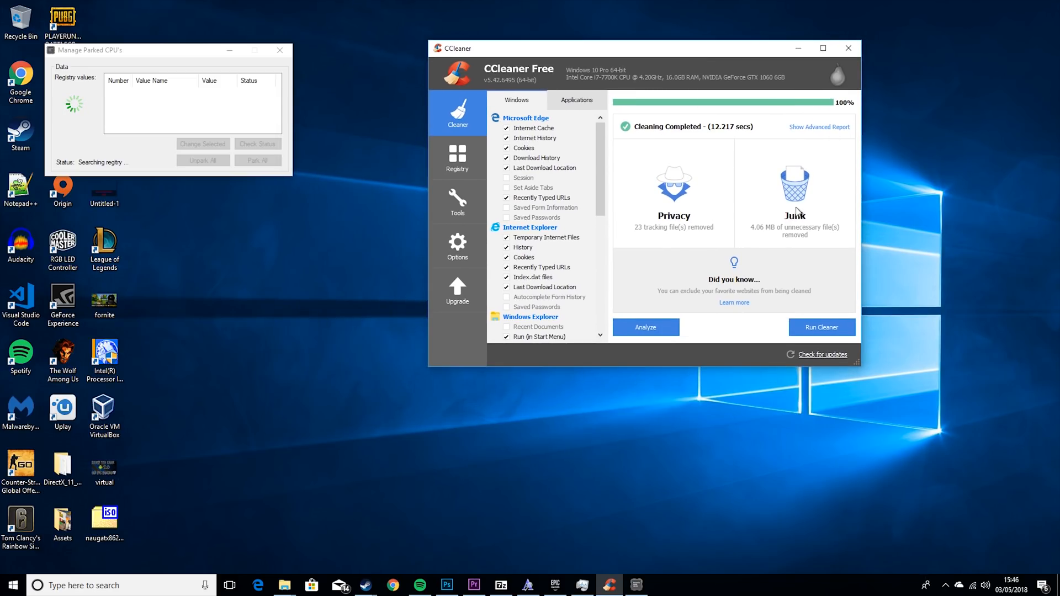
mouse_move(834, 172)
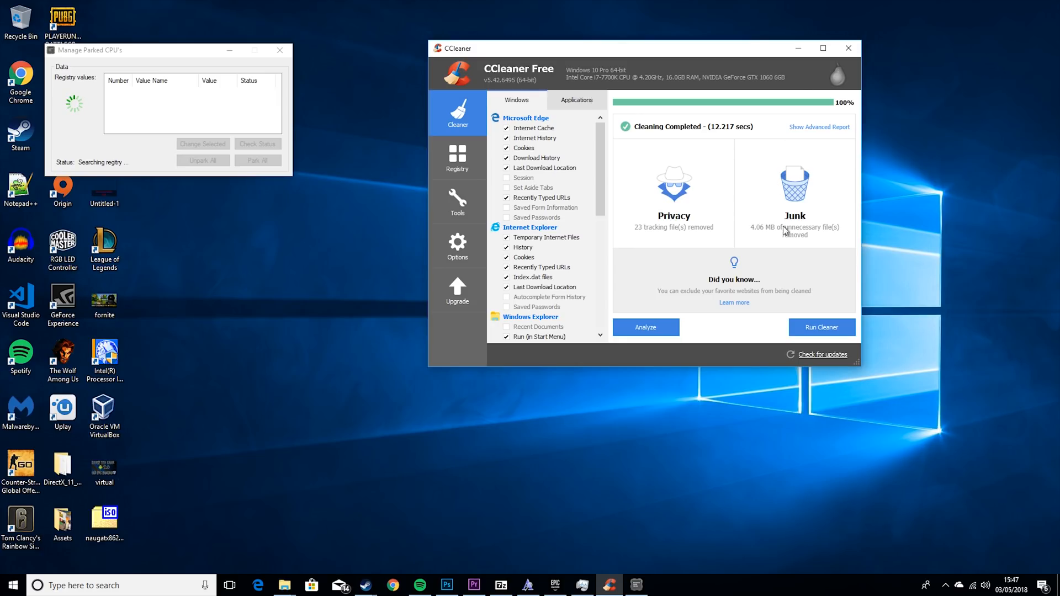
mouse_move(761, 233)
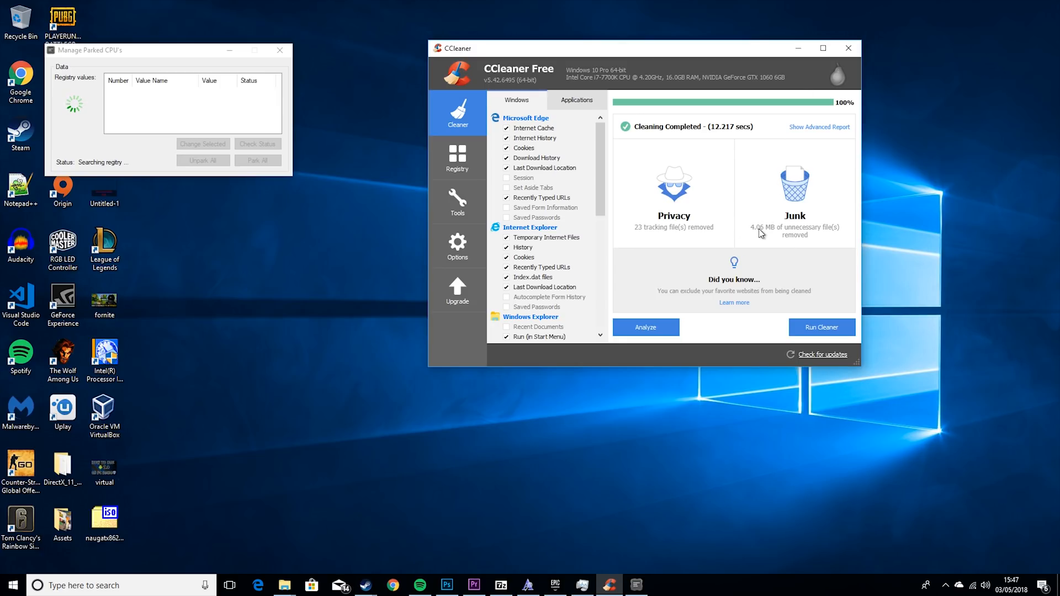
mouse_move(745, 239)
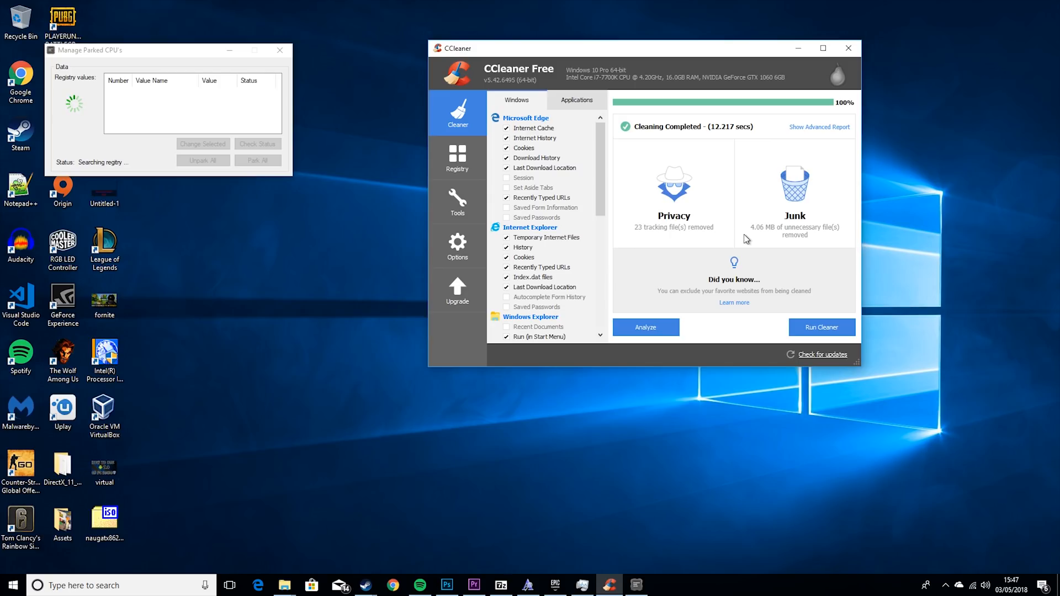
mouse_move(752, 230)
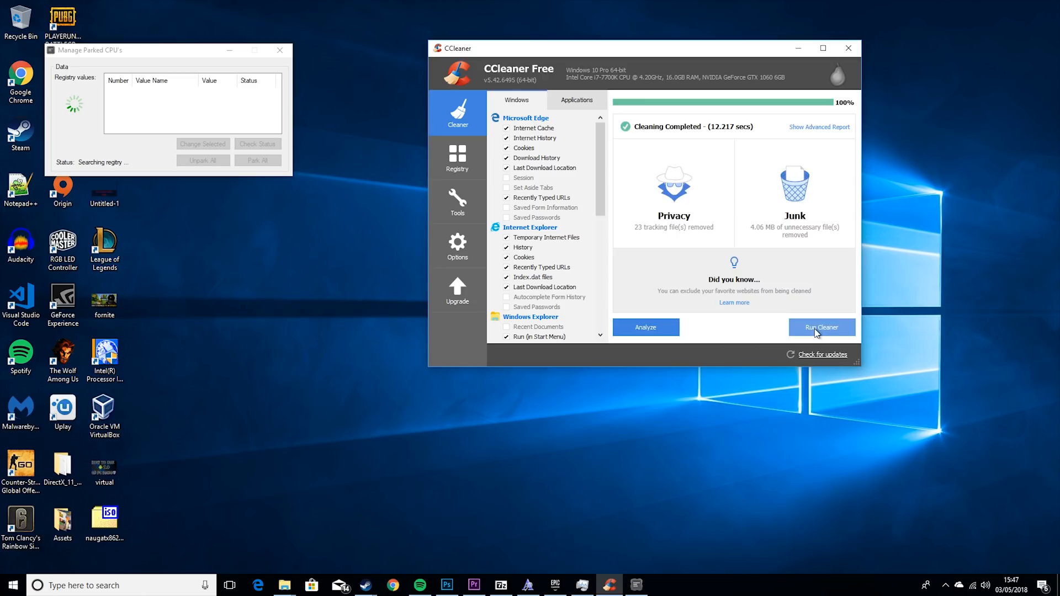
- Run CCleaner's junk cleaning again and relaunch the CPU unparking tool
click(822, 327)
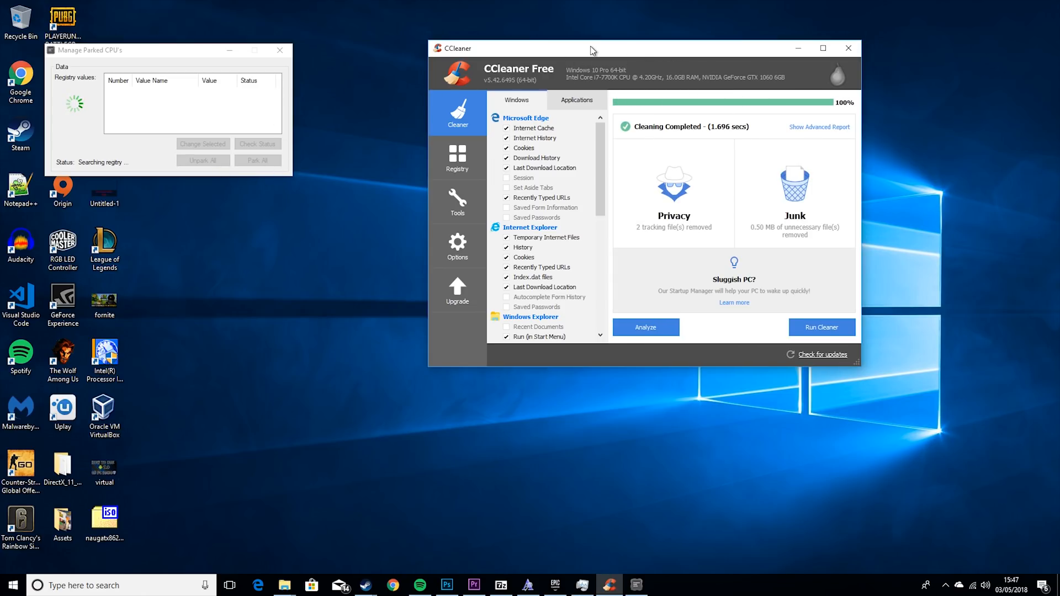
click(848, 47)
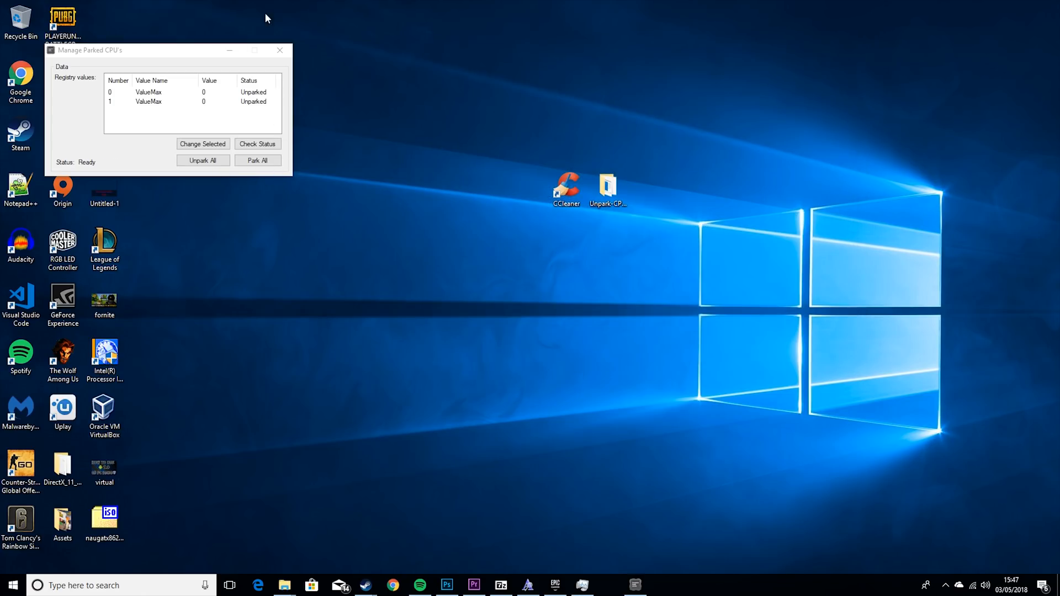
- Move the Manage Parked CPU's window to mid-screen and close it
drag(139, 50, 230, 60)
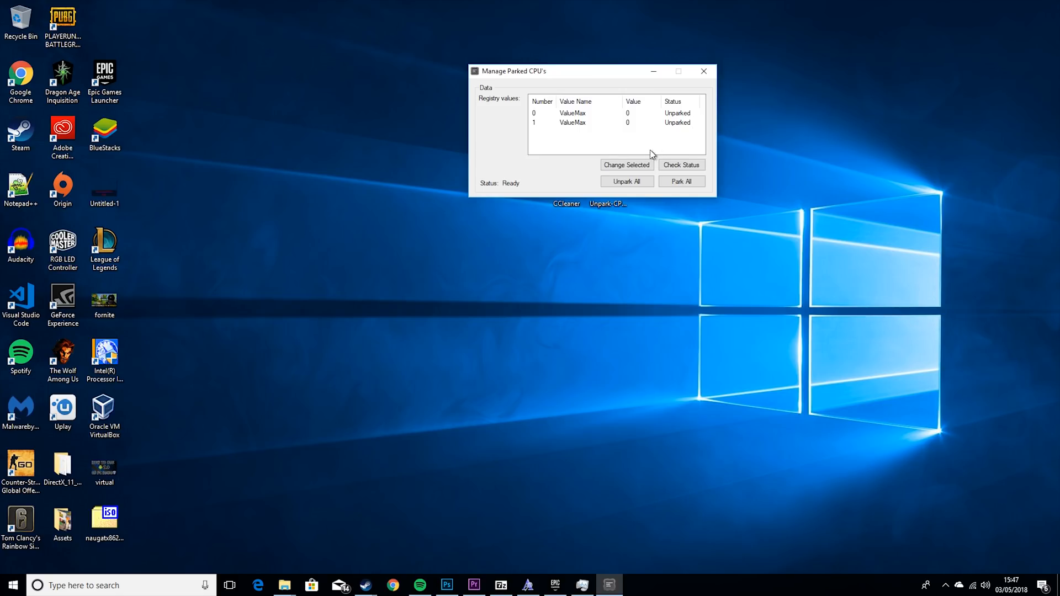
mouse_move(701, 64)
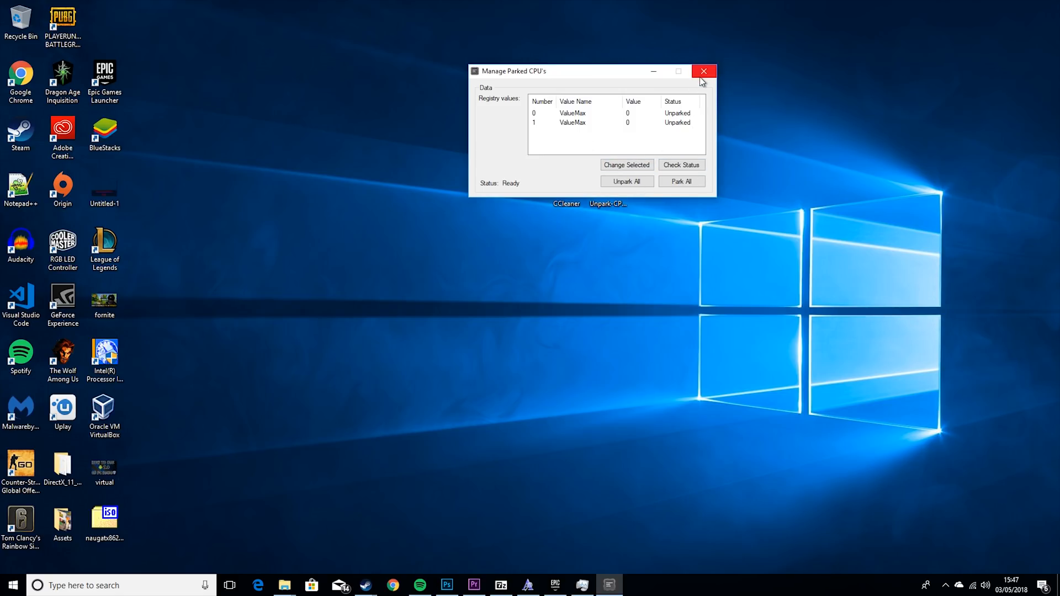
click(703, 71)
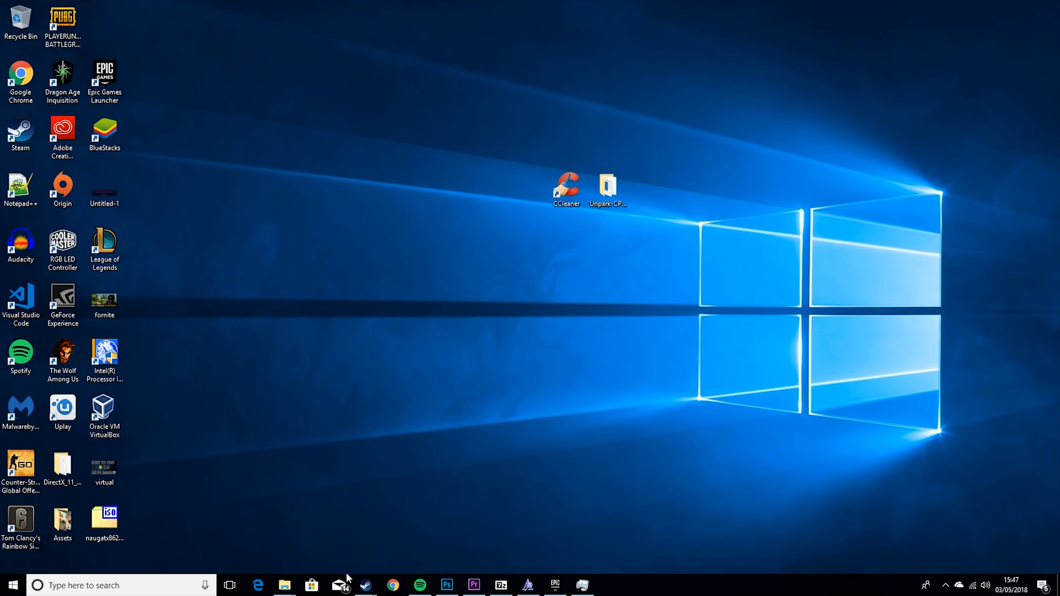
mouse_move(283, 585)
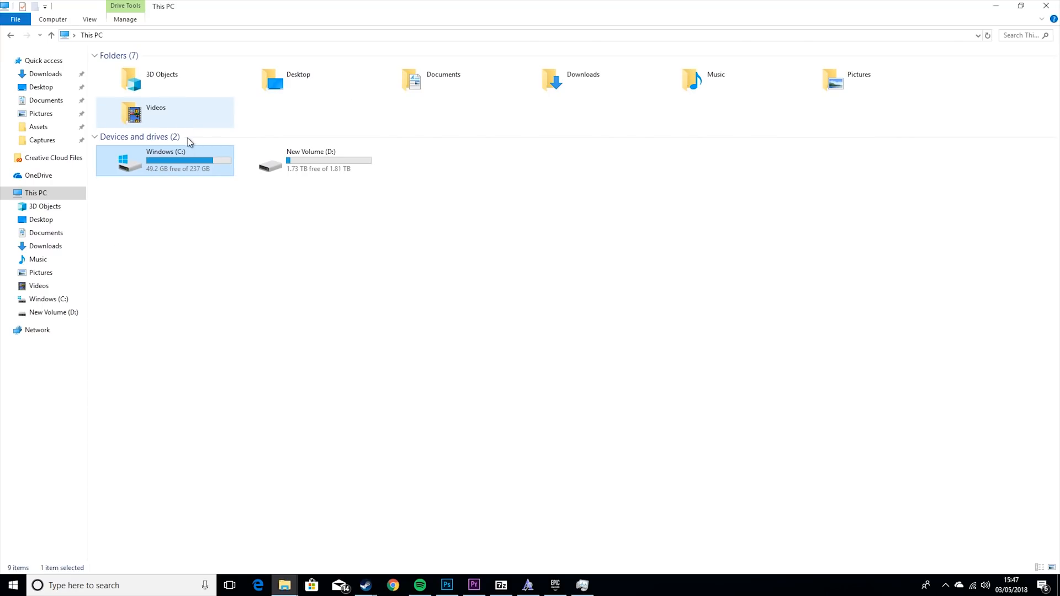
- From Windows (C:) Properties, start Disk Clean-up to list deletable files
right_click(165, 160)
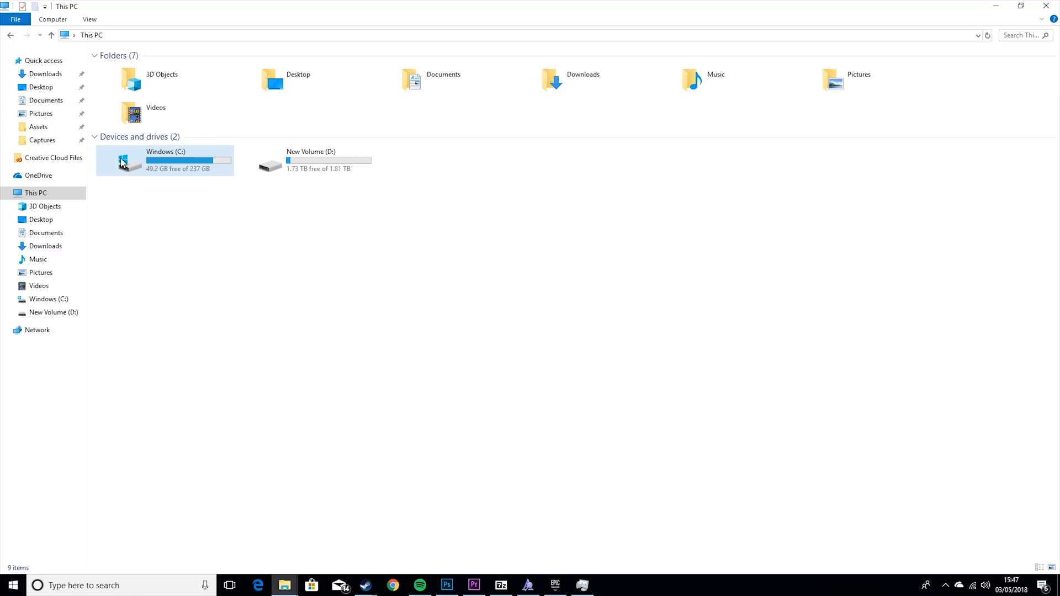
right_click(121, 161)
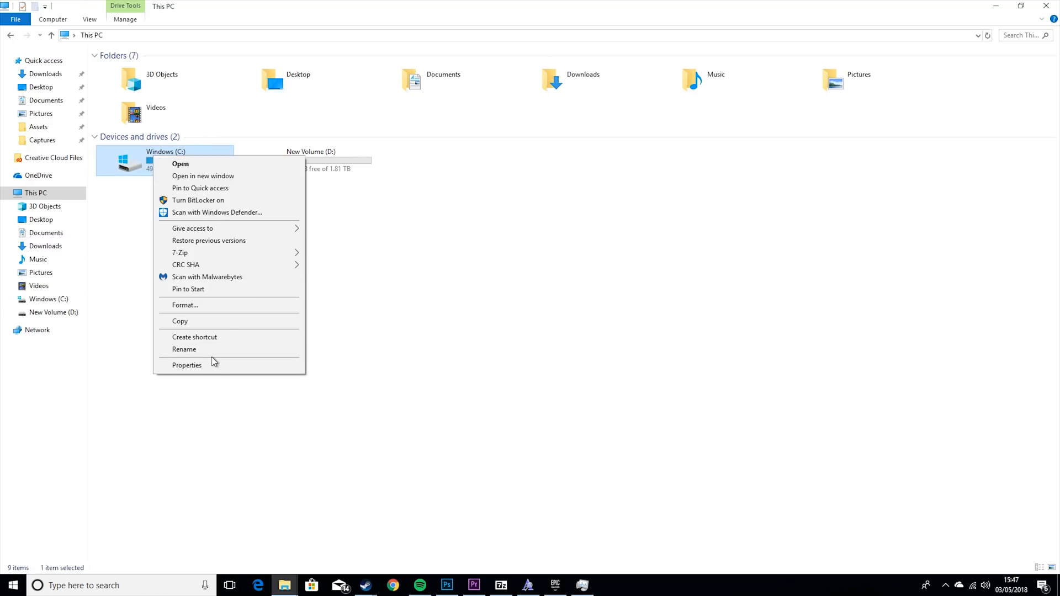
click(187, 365)
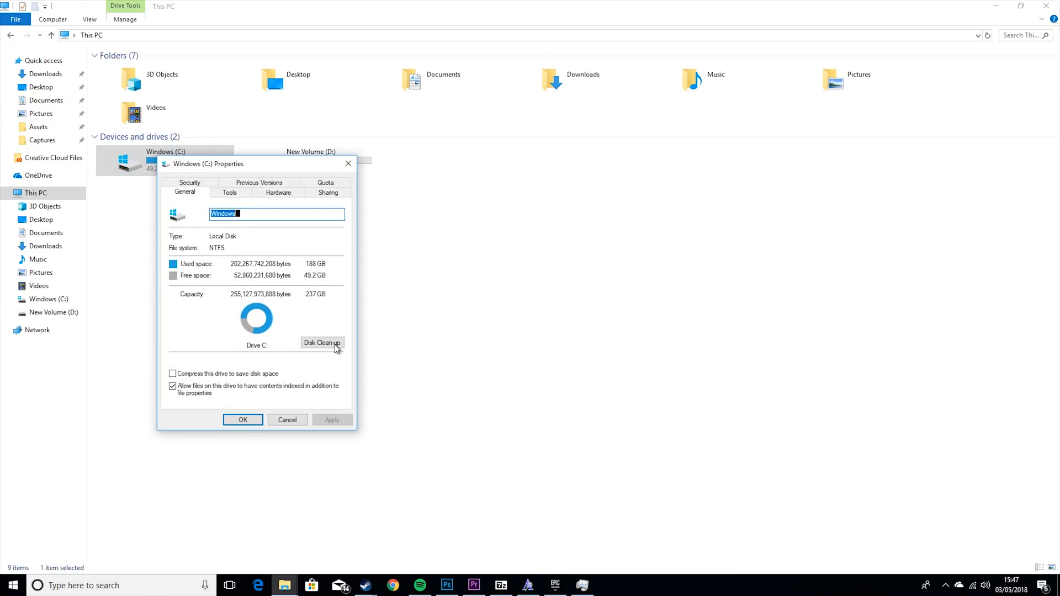
click(322, 342)
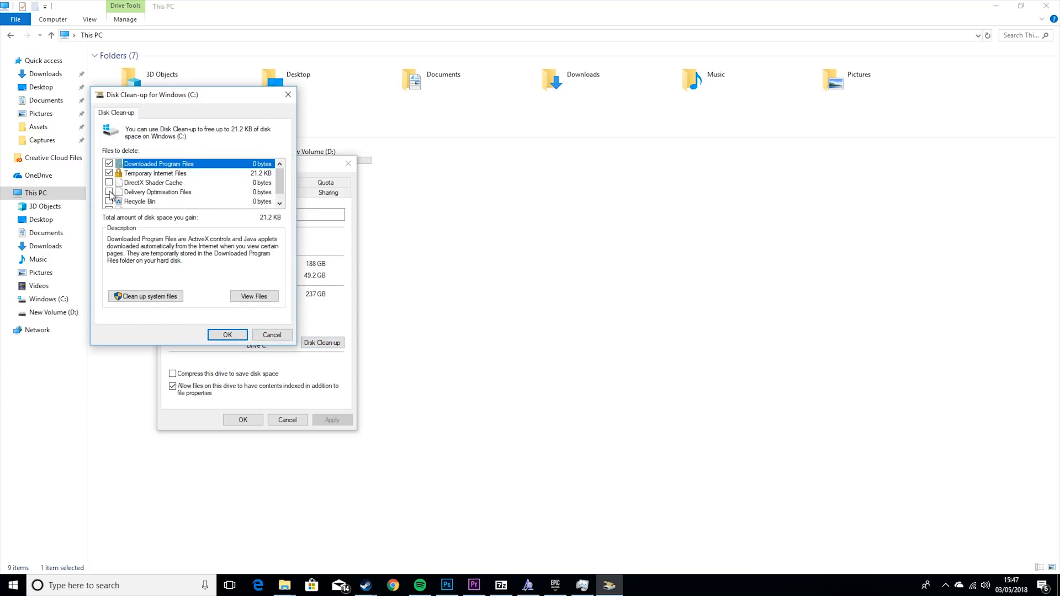
- Tick Delivery Optimisation Files and permanently delete the selected C: clean-up files
scroll(down, 3)
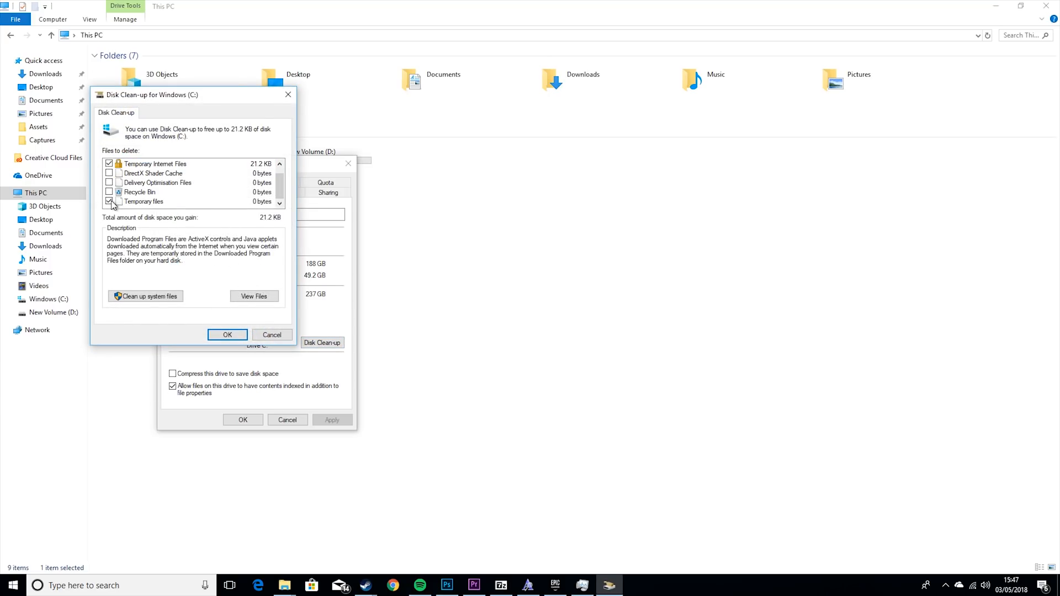
click(158, 182)
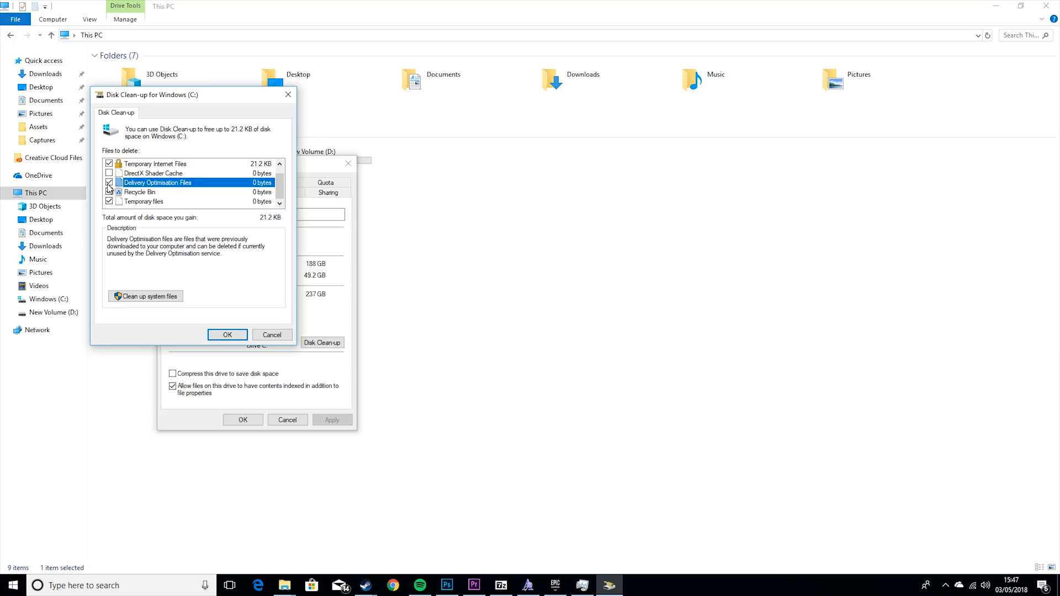
click(227, 334)
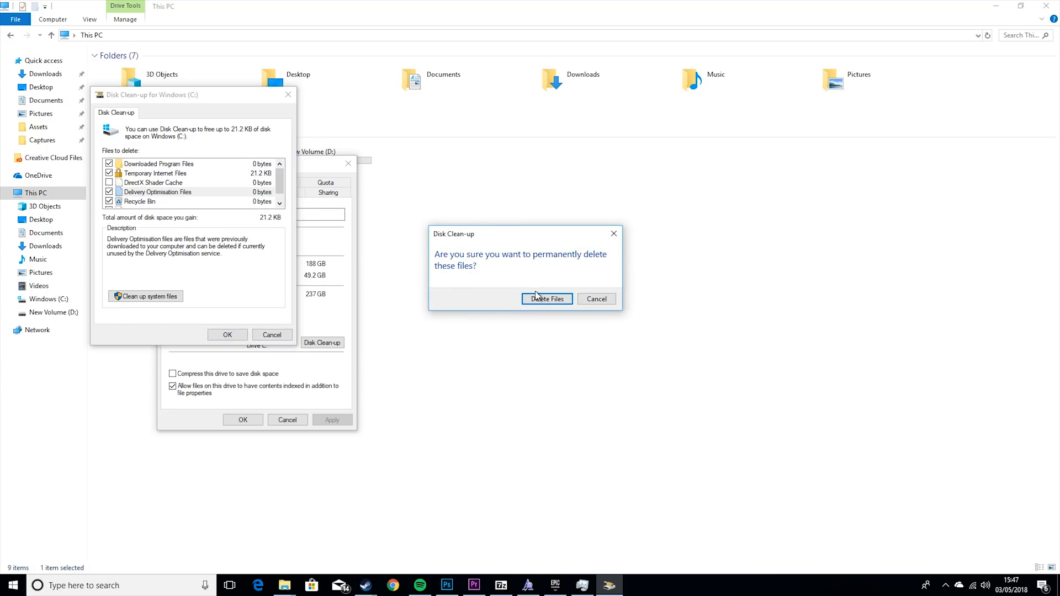
click(547, 299)
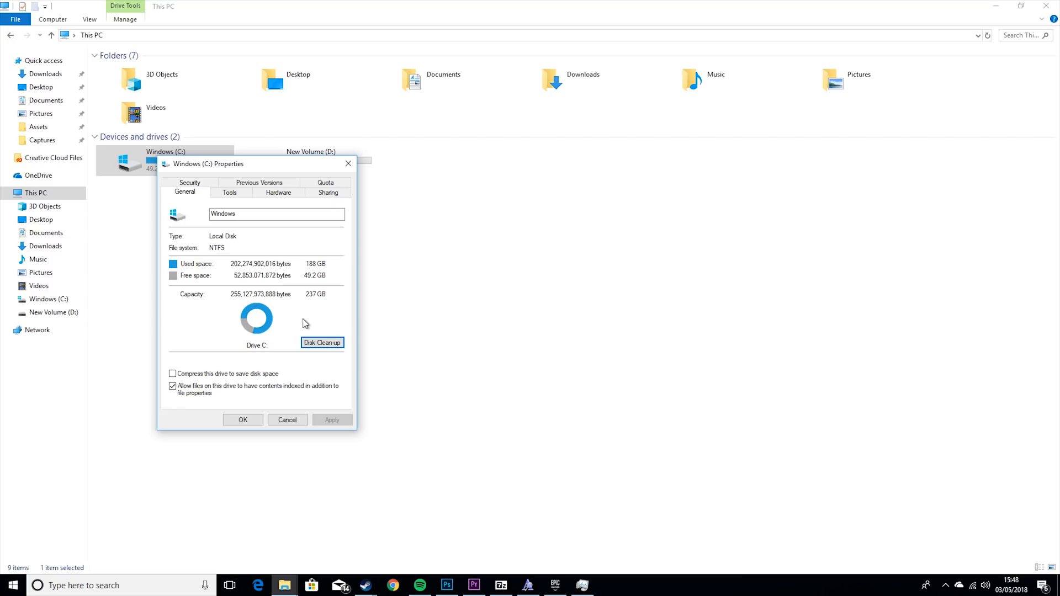
mouse_move(277, 195)
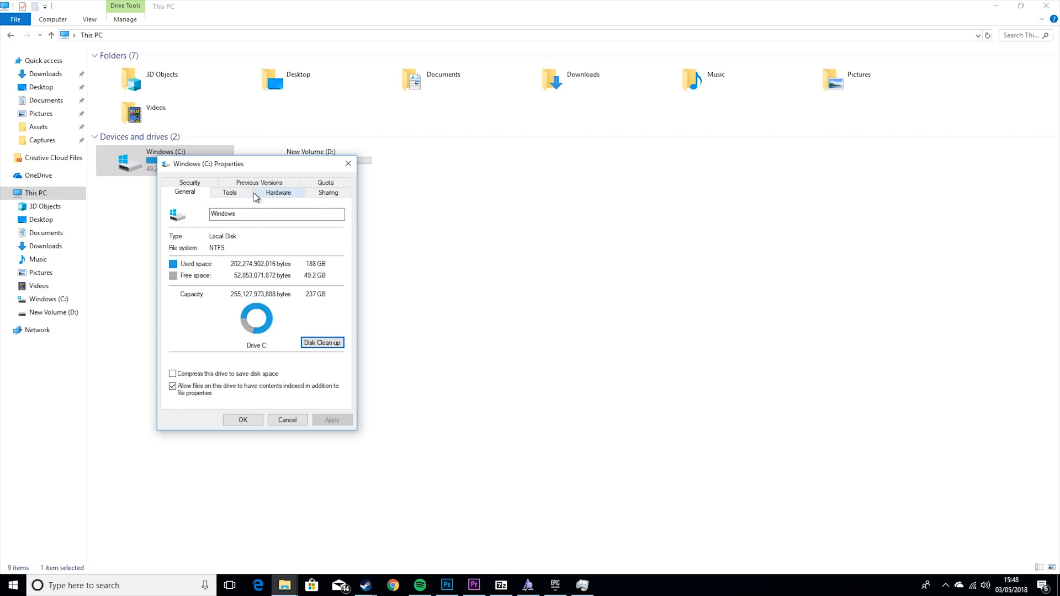
- From the Tools tab, error-check drive C and dismiss the no-errors result
click(229, 192)
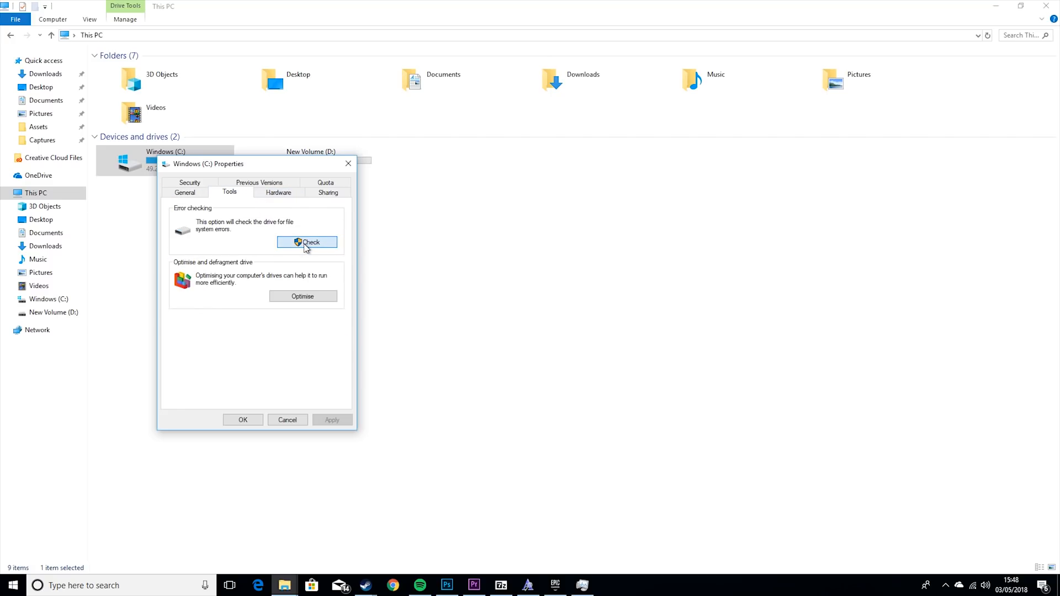
click(306, 242)
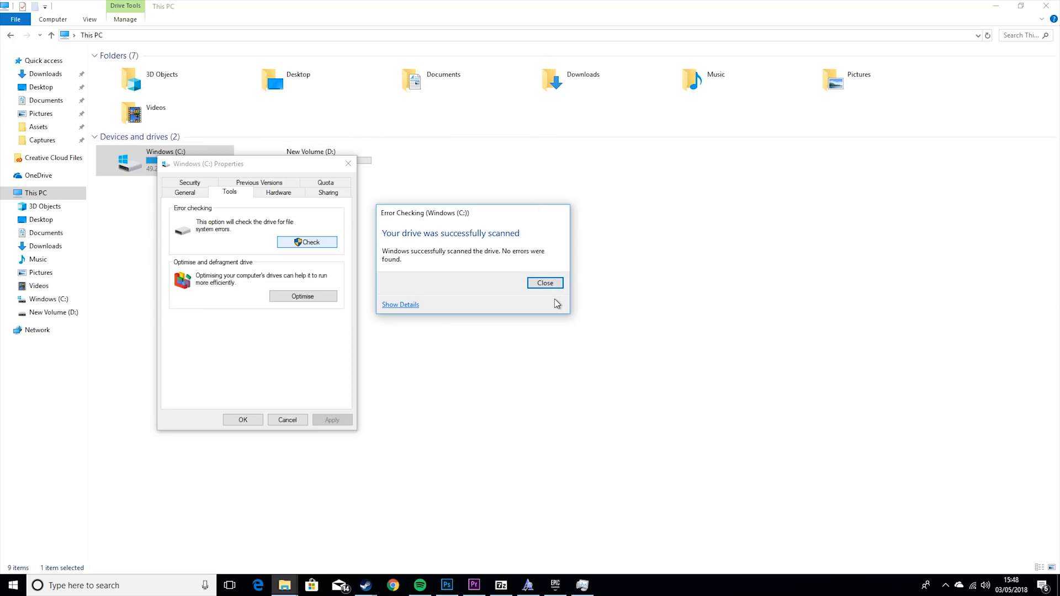
click(545, 282)
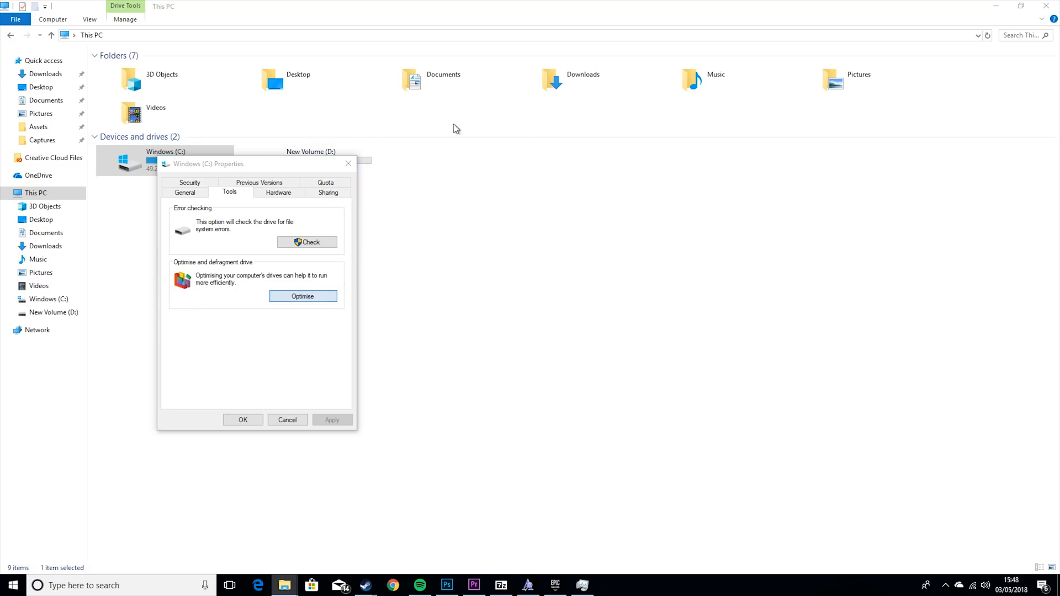
- In Optimise Drives, run optimisation on the New Volume (D:) hard disk
click(302, 296)
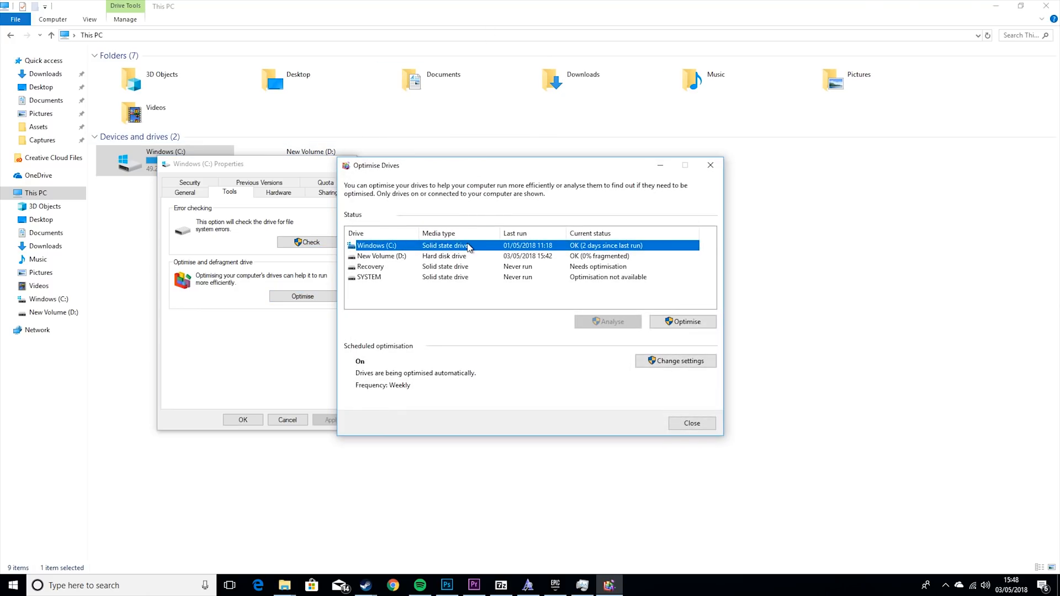
mouse_move(459, 266)
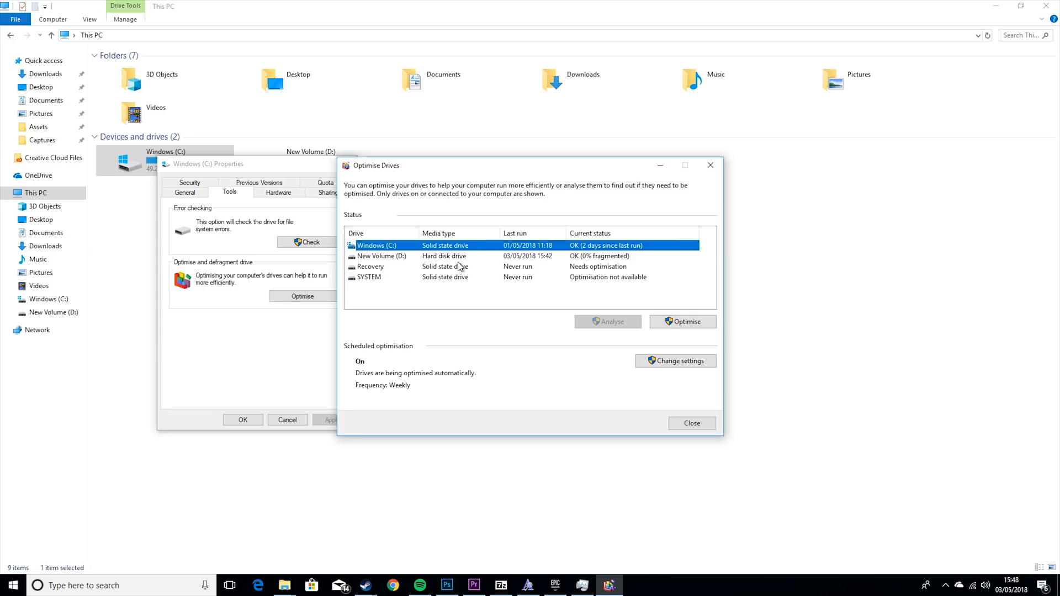
mouse_move(459, 245)
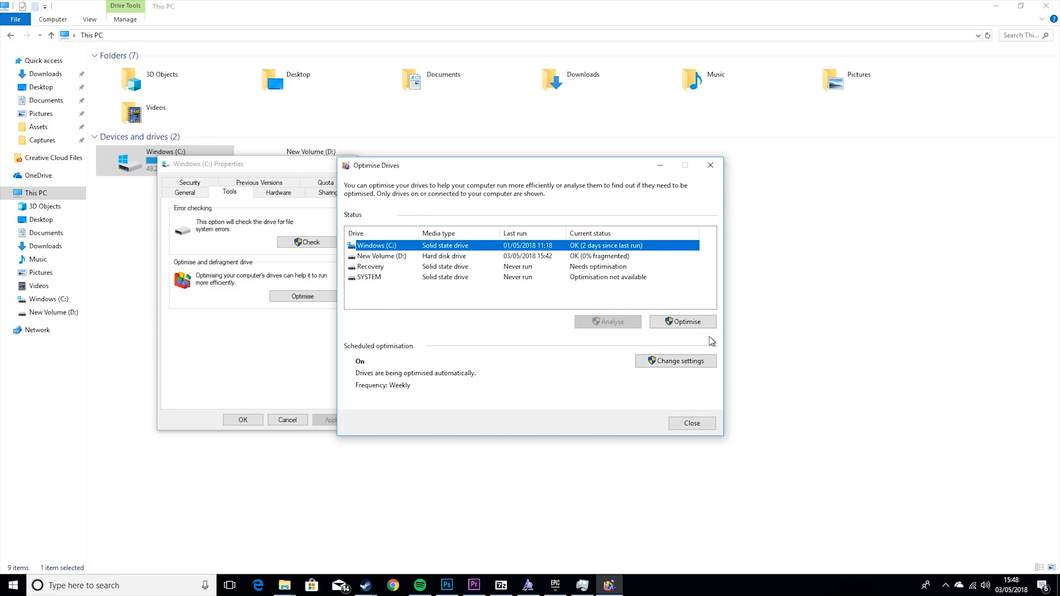
mouse_move(669, 168)
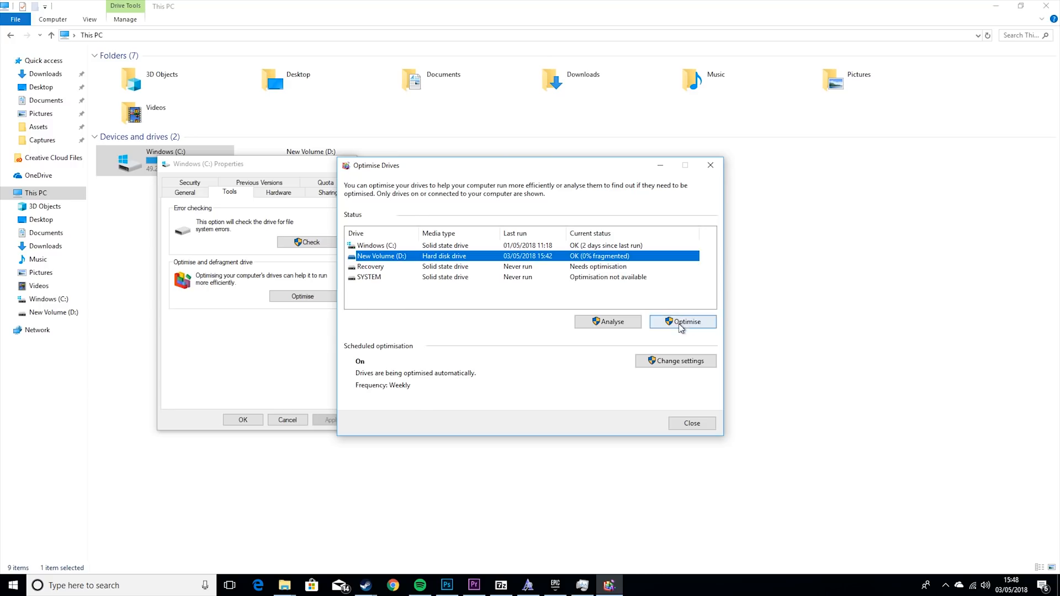
click(682, 321)
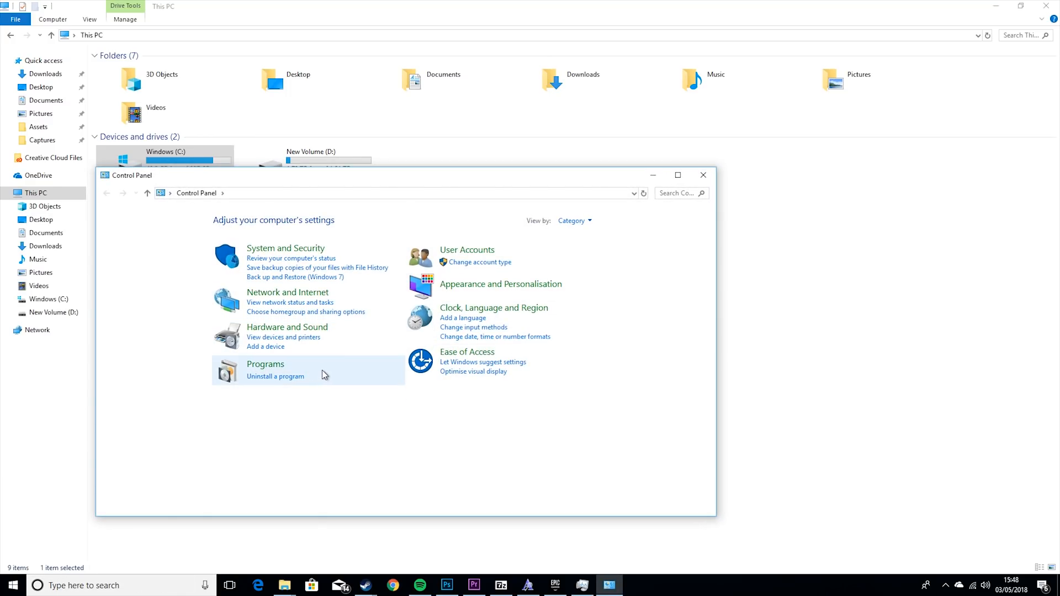
- Search 'powe', select the High performance power plan, then search 'adv' for advanced settings
text(power)
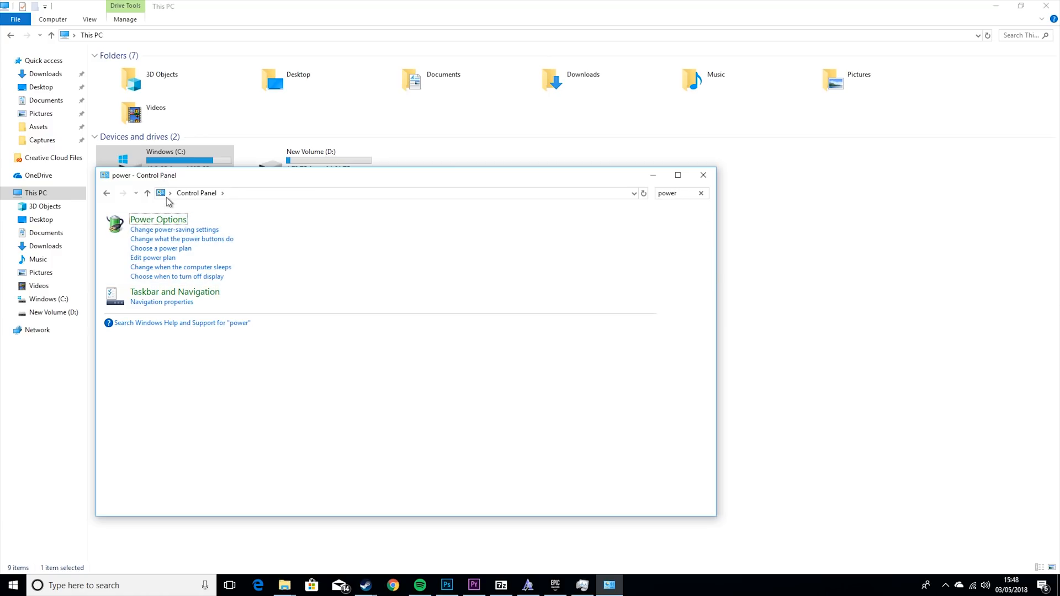
click(158, 219)
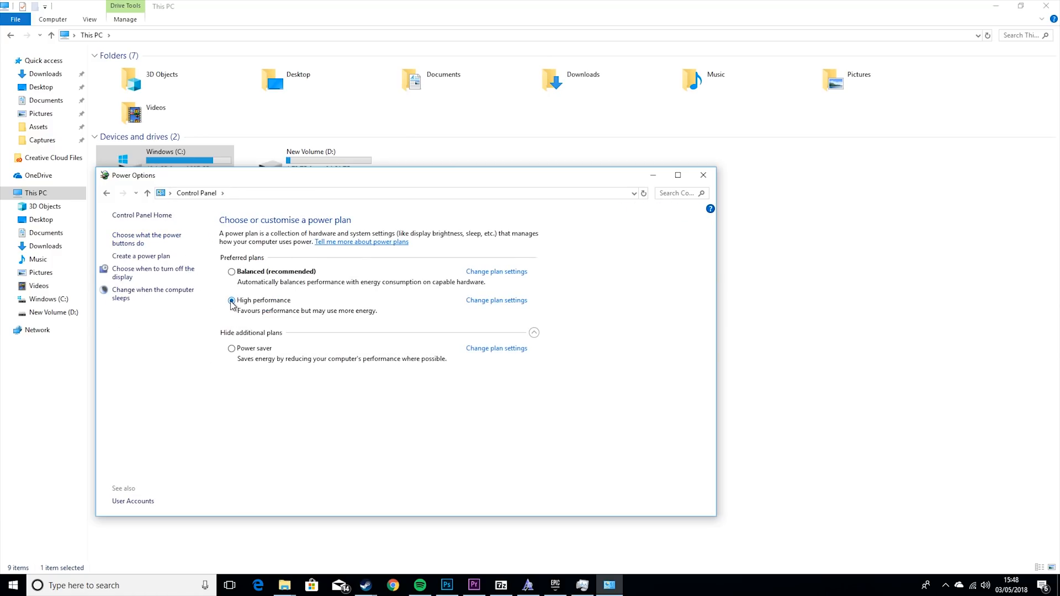
click(534, 332)
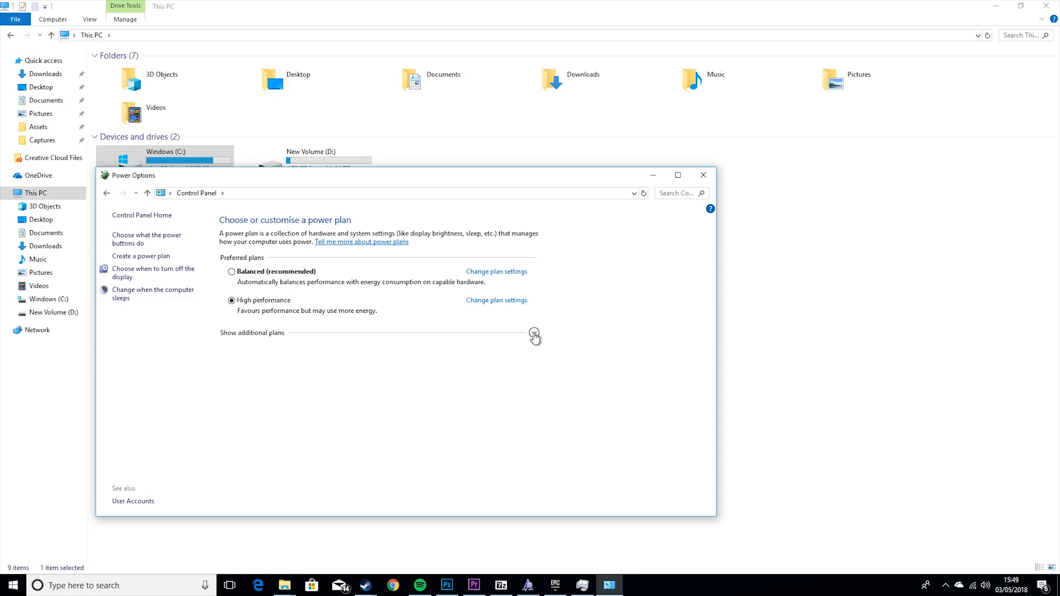
click(533, 334)
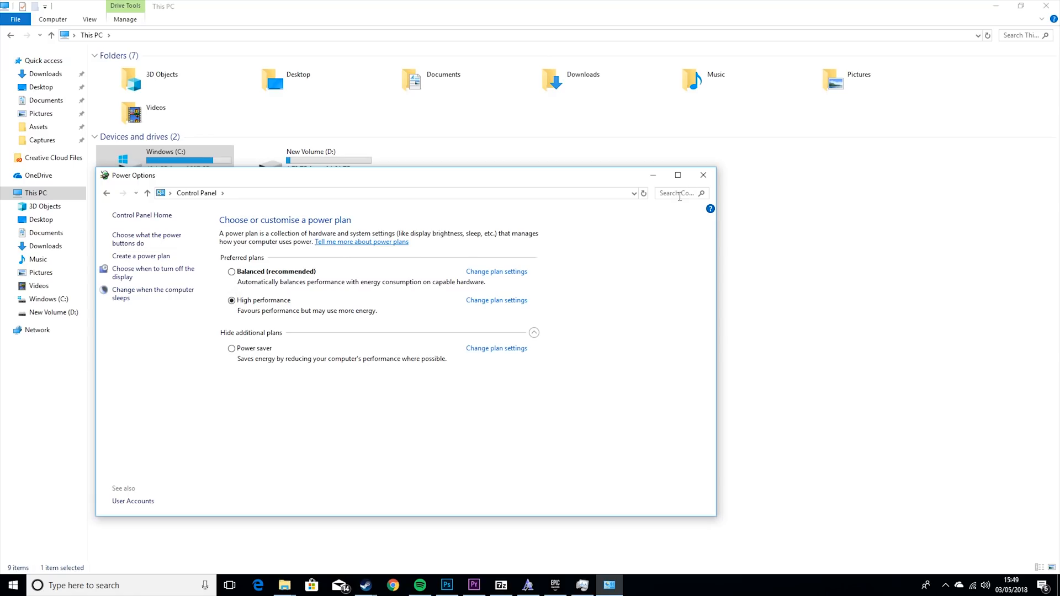
text(advanced)
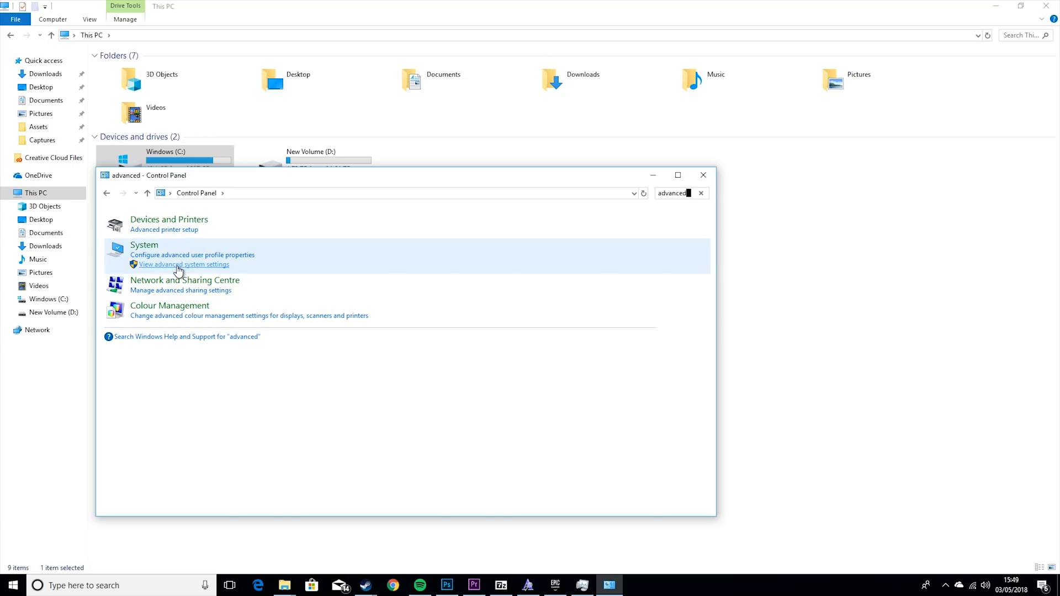
- In Performance Options, try best-performance visual effects, then reselect Adjust for best appearance
click(184, 264)
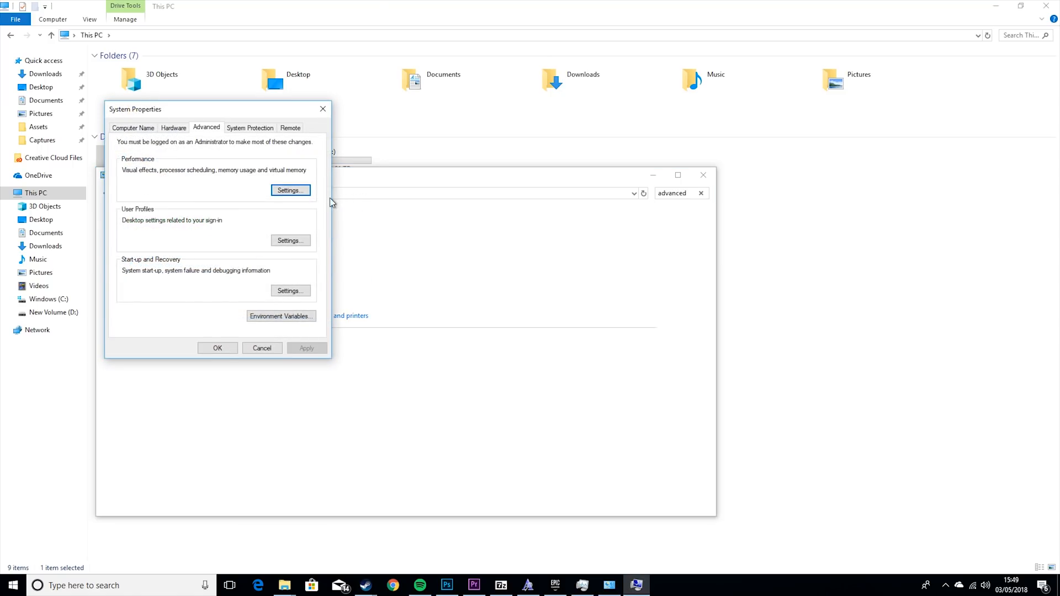
click(289, 190)
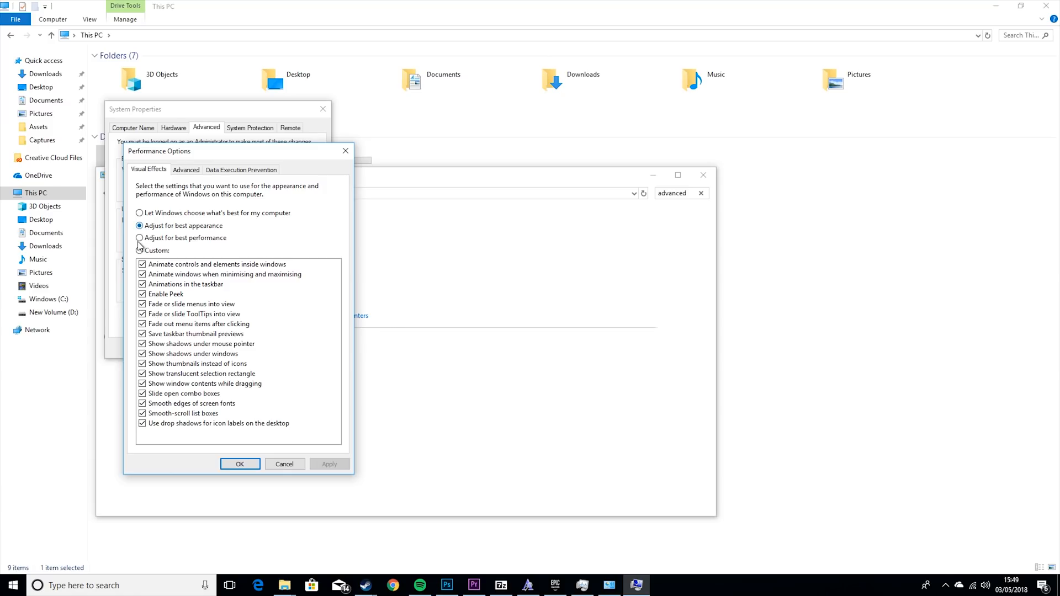
click(139, 238)
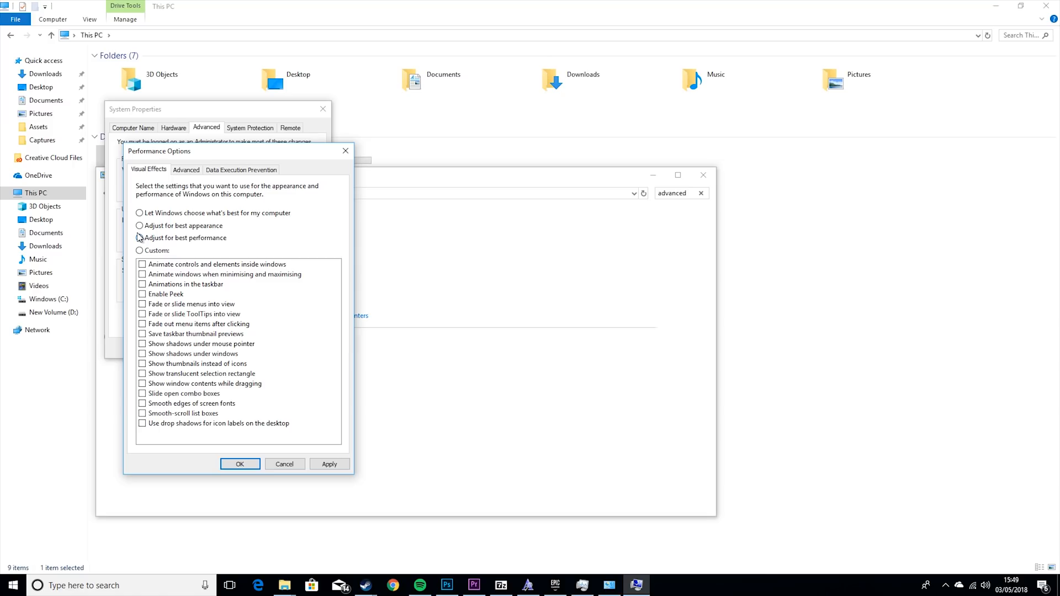
click(139, 225)
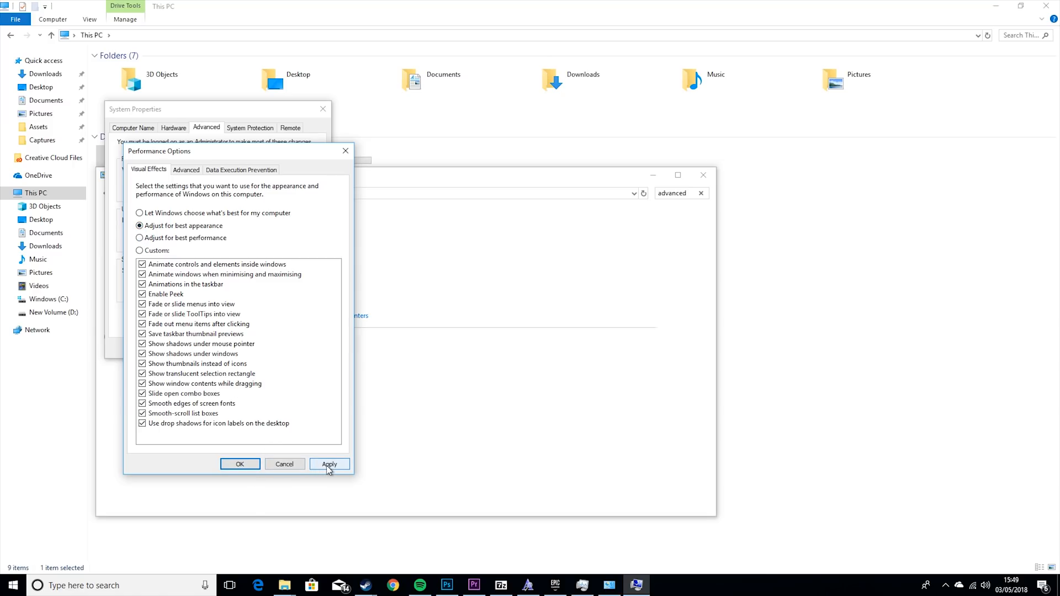
- Apply the best-appearance setting and close the program once the dialogs stop responding
click(329, 465)
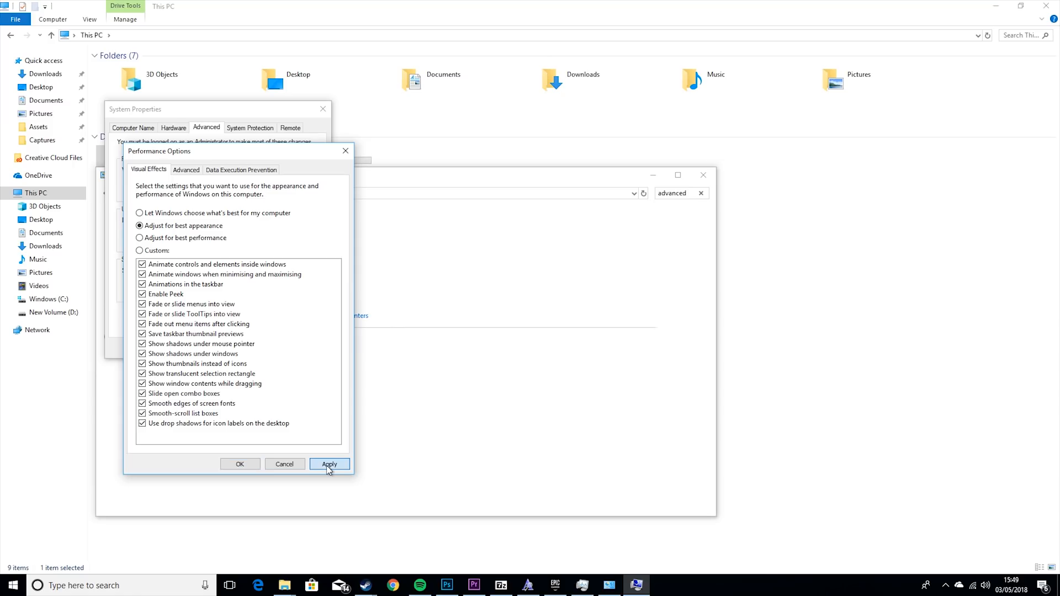
click(329, 466)
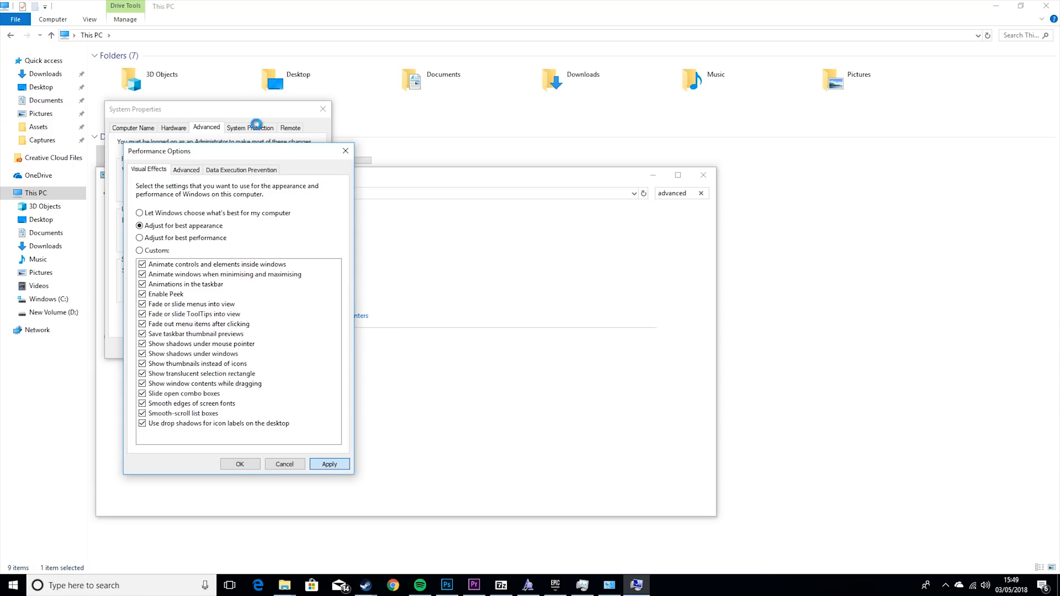
click(239, 465)
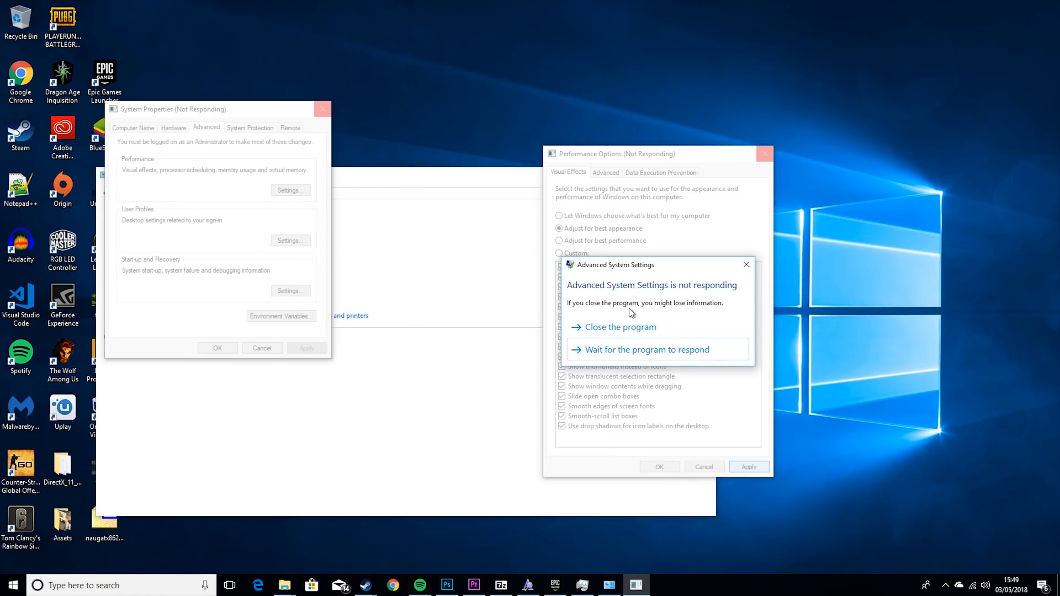
click(619, 327)
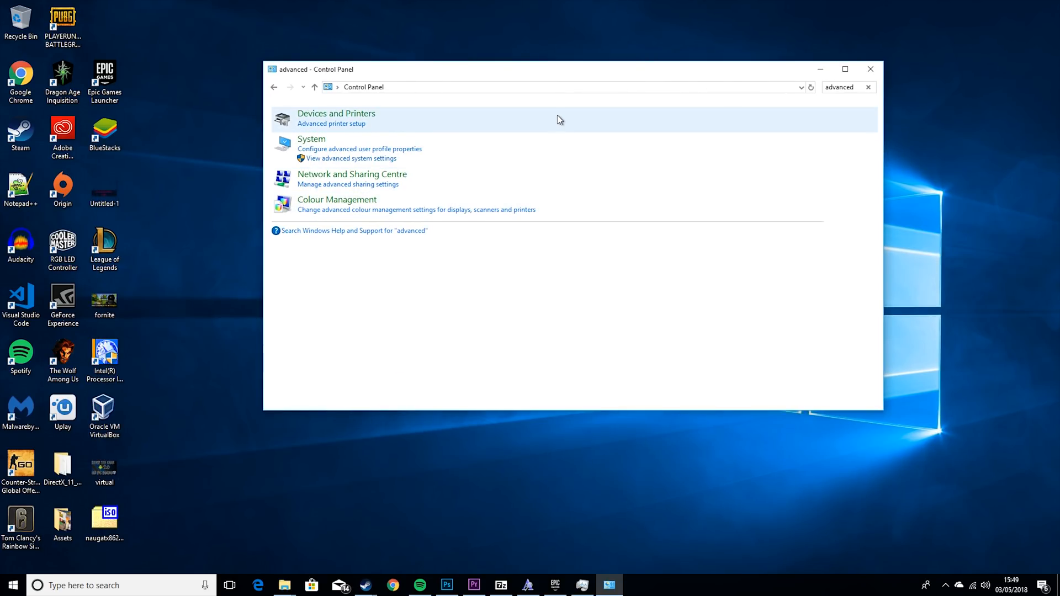
mouse_move(411, 446)
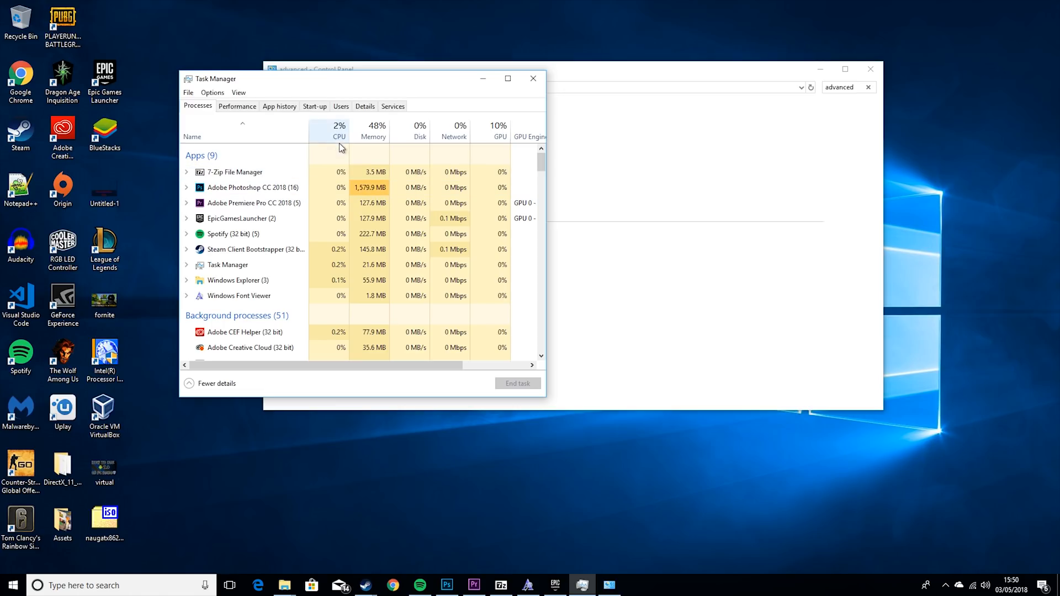
- In the Start-up list, disable RGB LED Controller HID from launching at start-up
click(314, 106)
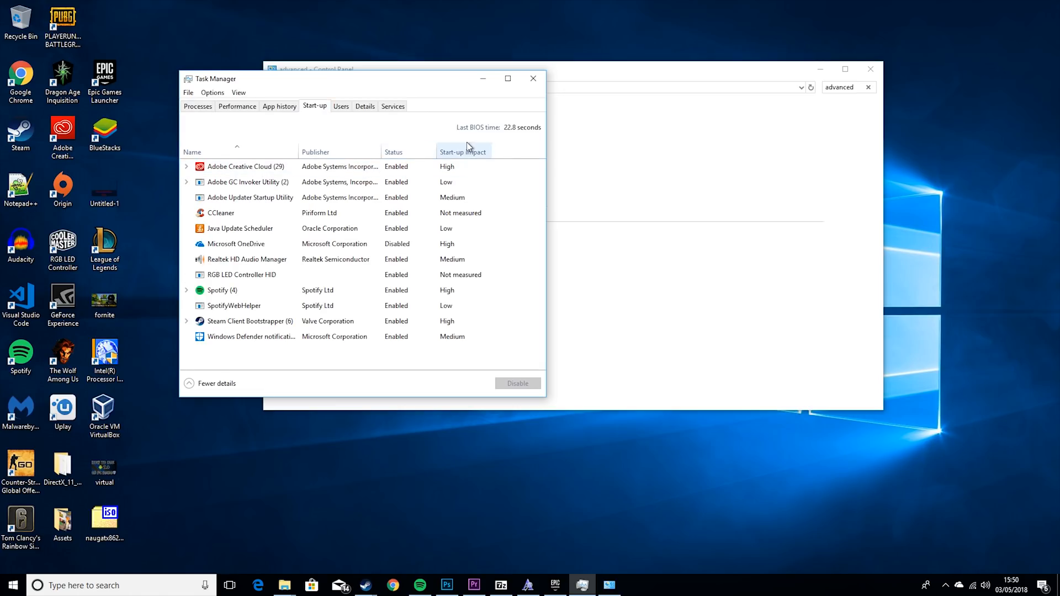
click(243, 258)
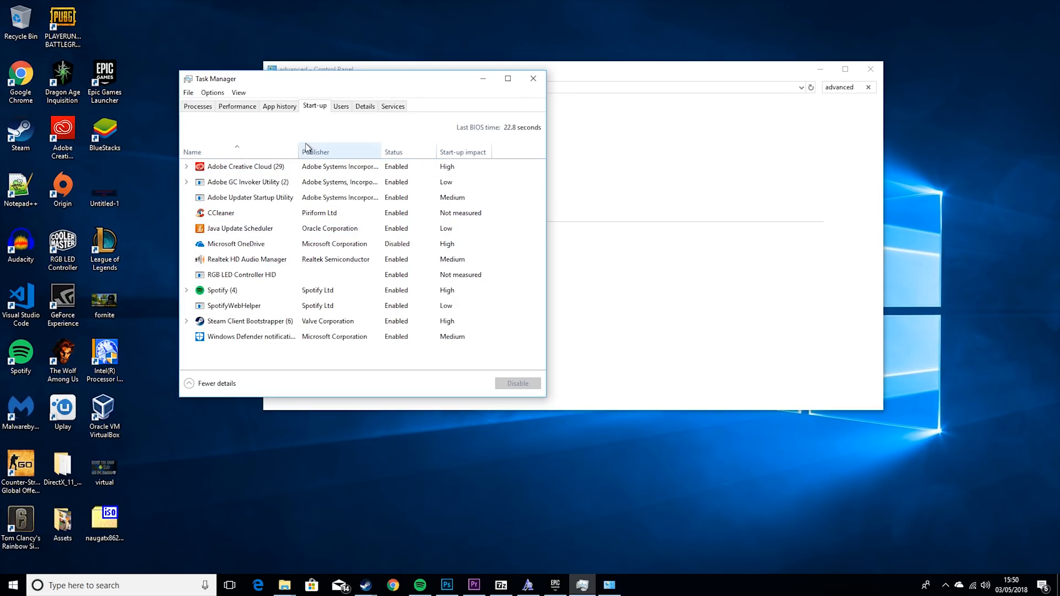
click(239, 227)
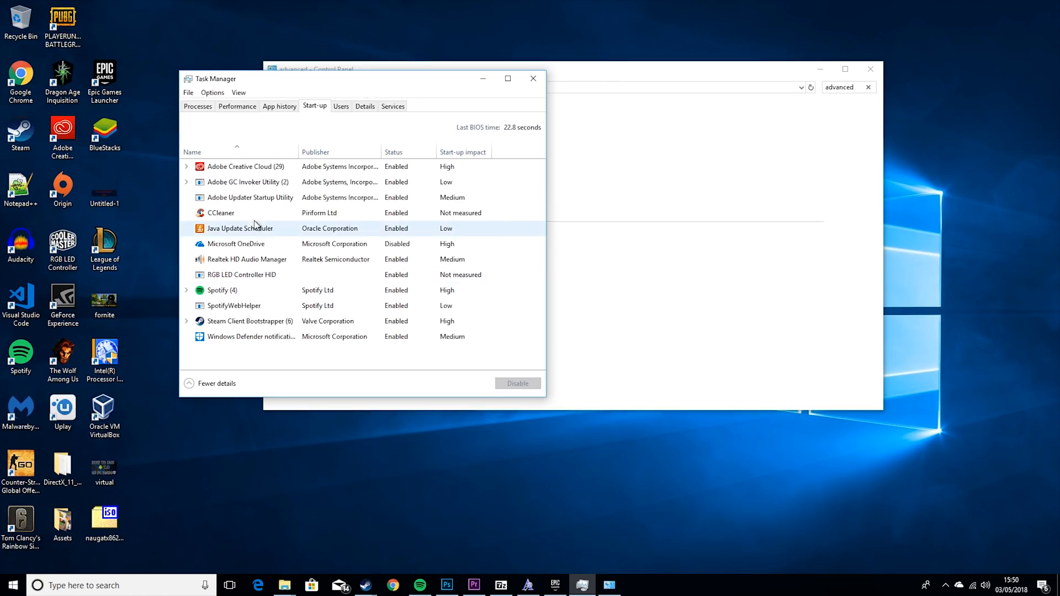
click(246, 321)
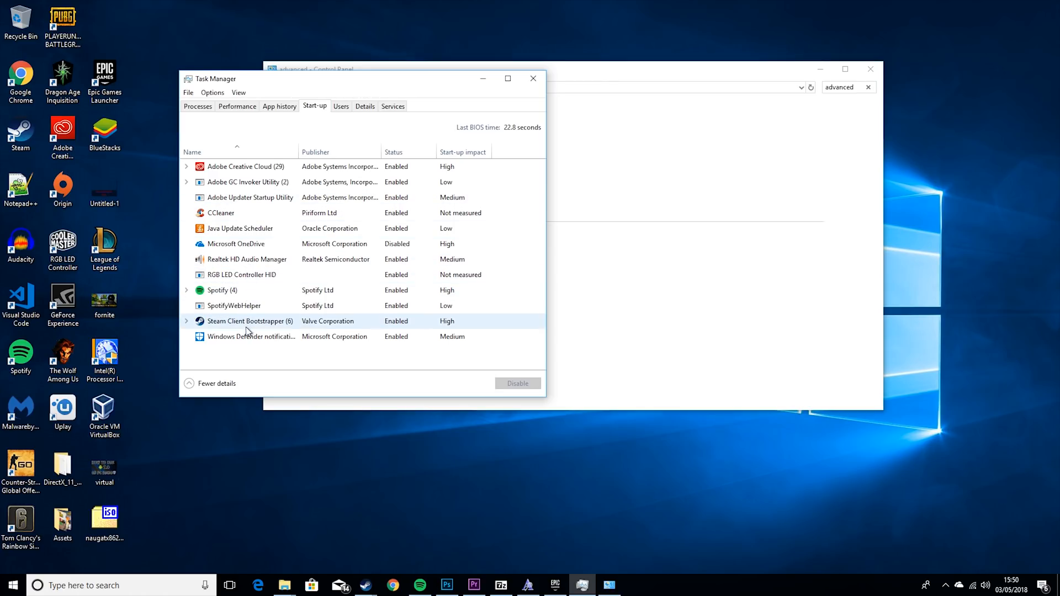
click(271, 275)
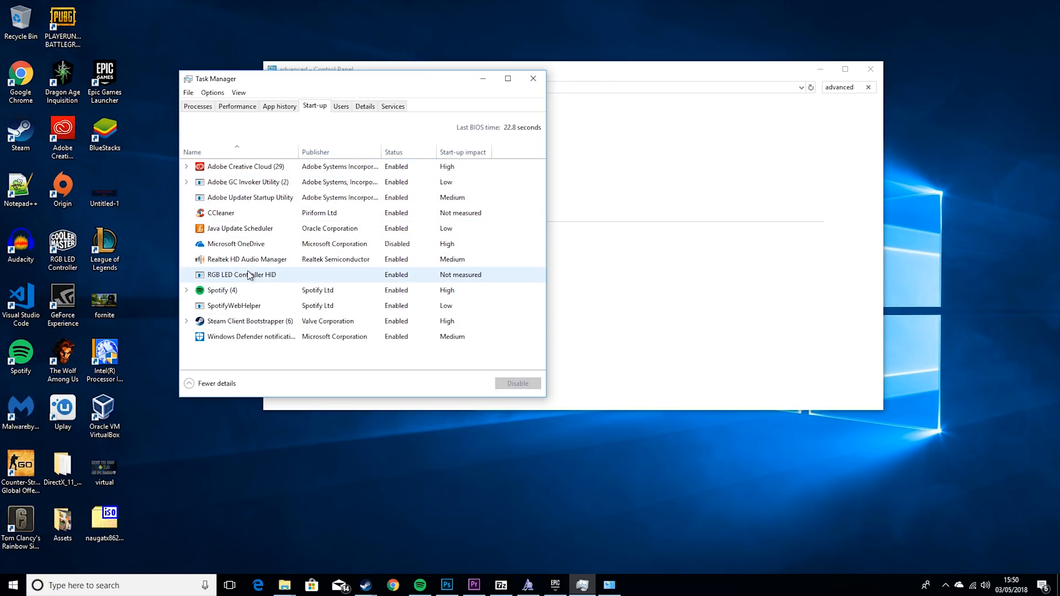
right_click(238, 275)
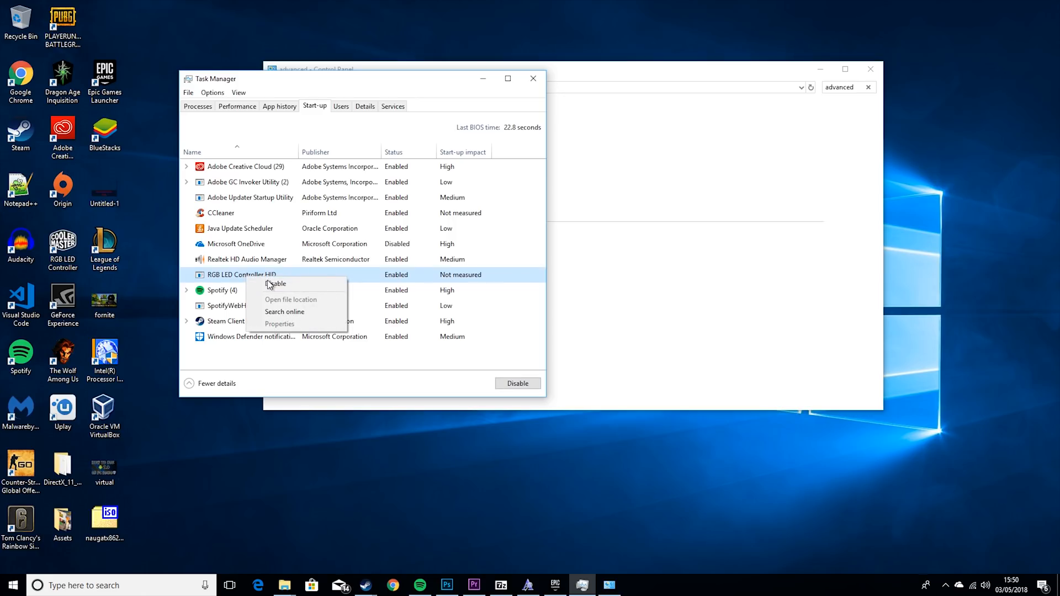
mouse_move(275, 284)
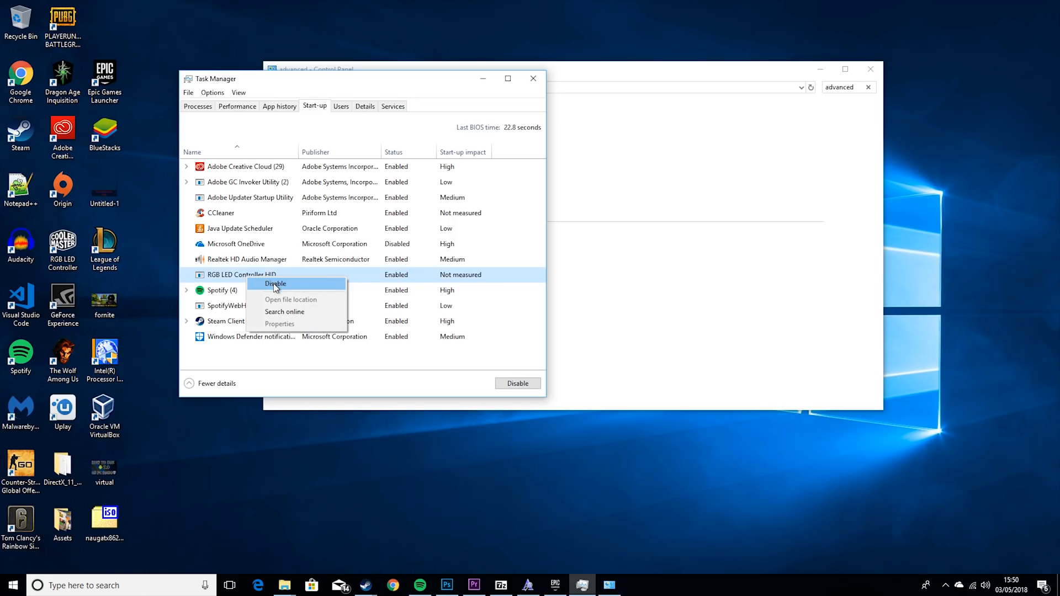
click(275, 284)
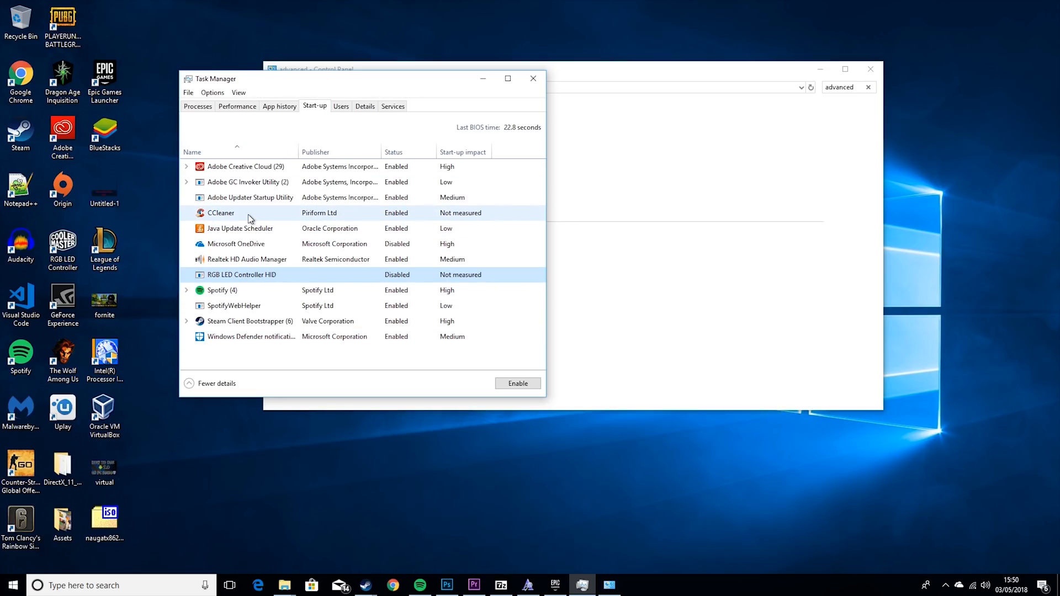
- Disable CCleaner at start-up, browse the Users and Details lists, and close Task Manager
right_click(221, 212)
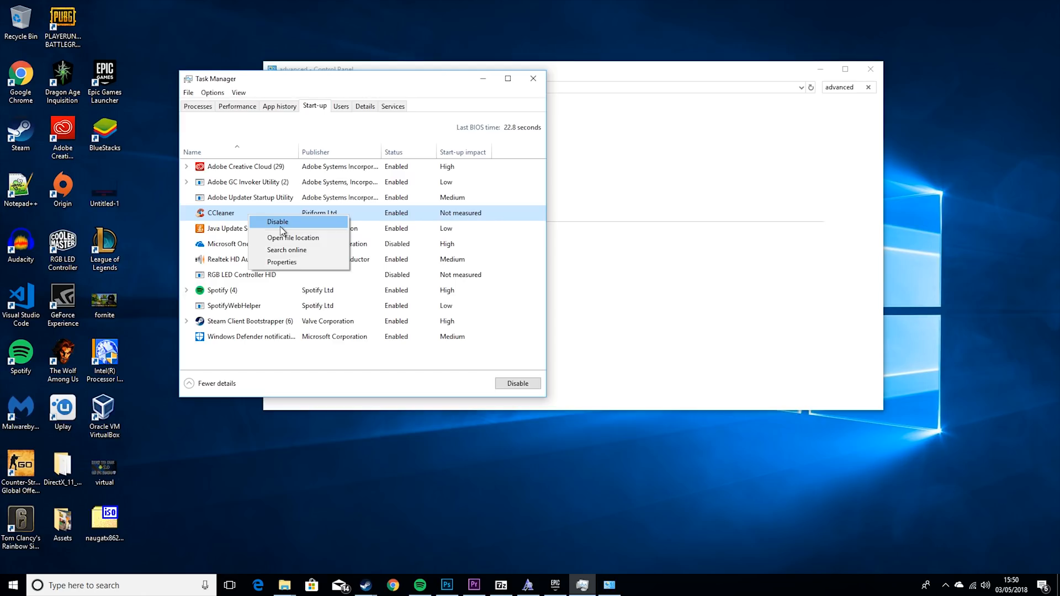
click(277, 221)
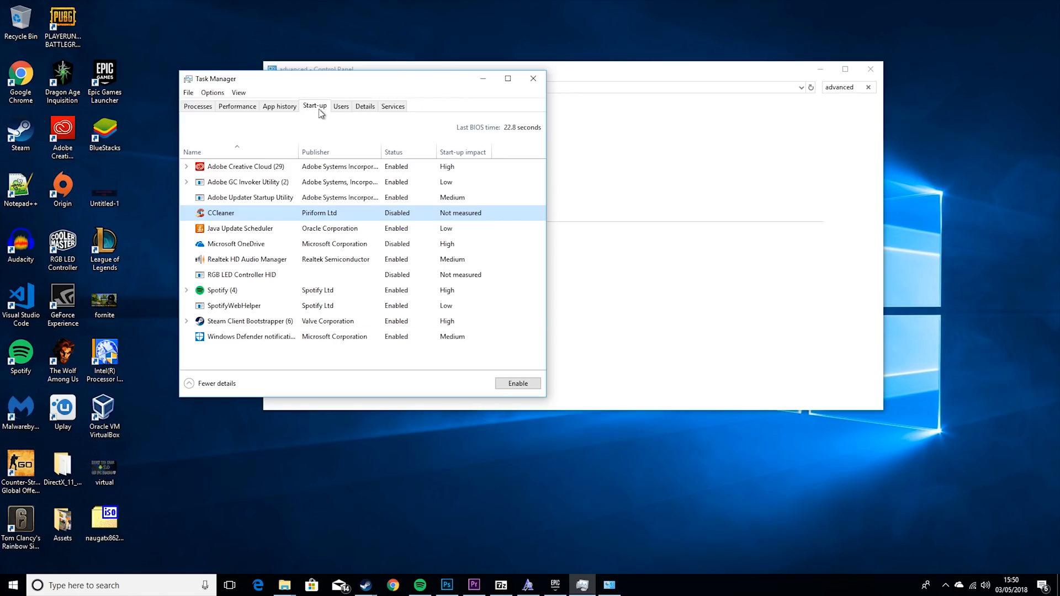
mouse_move(344, 104)
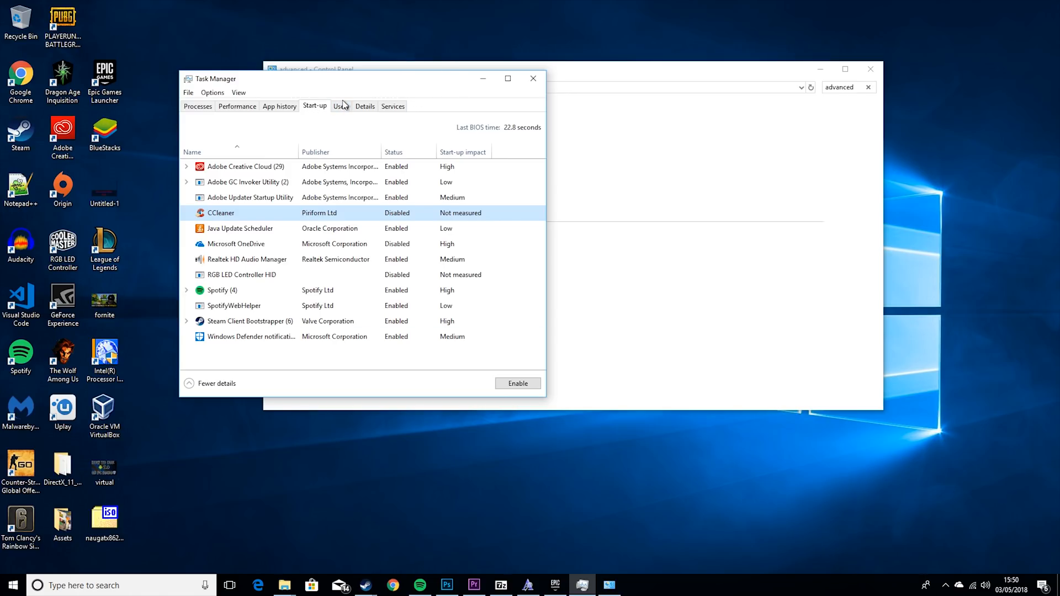
click(341, 106)
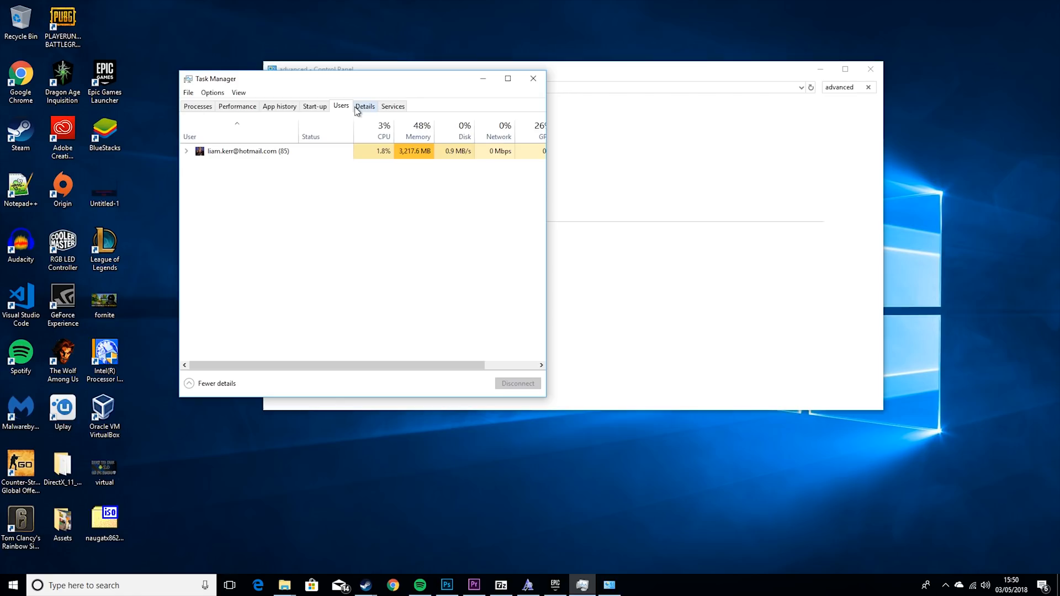
click(392, 106)
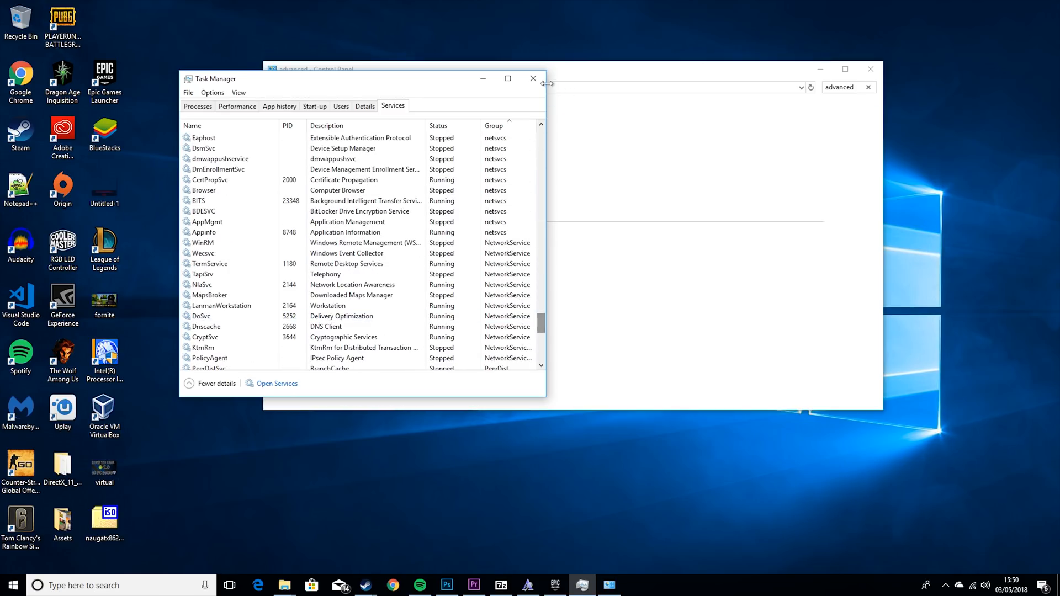
click(532, 78)
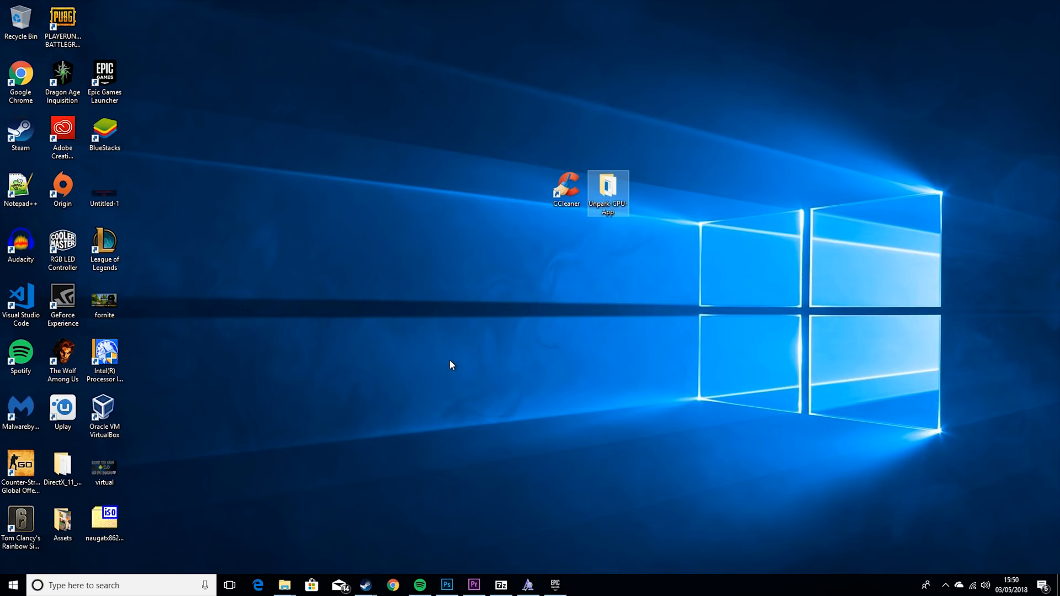